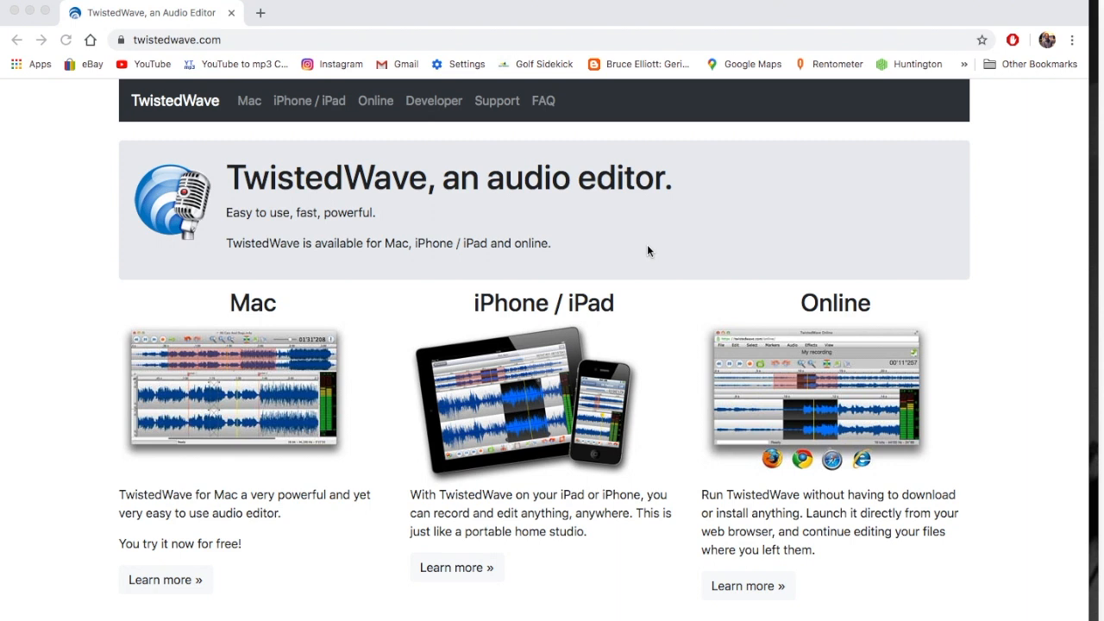
mouse_move(573, 323)
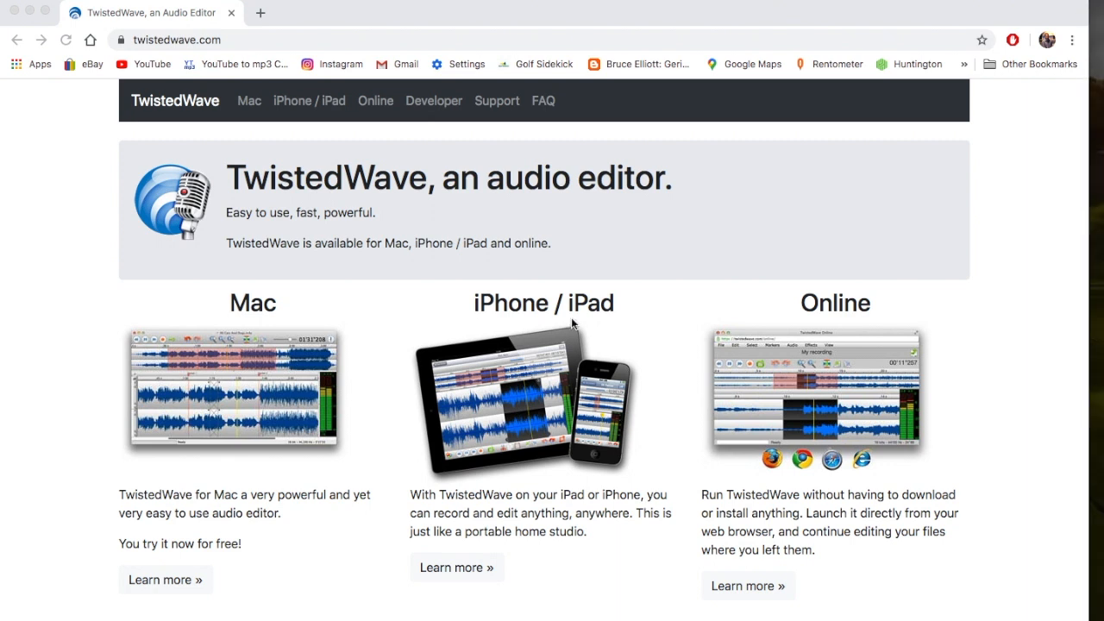
mouse_move(206, 285)
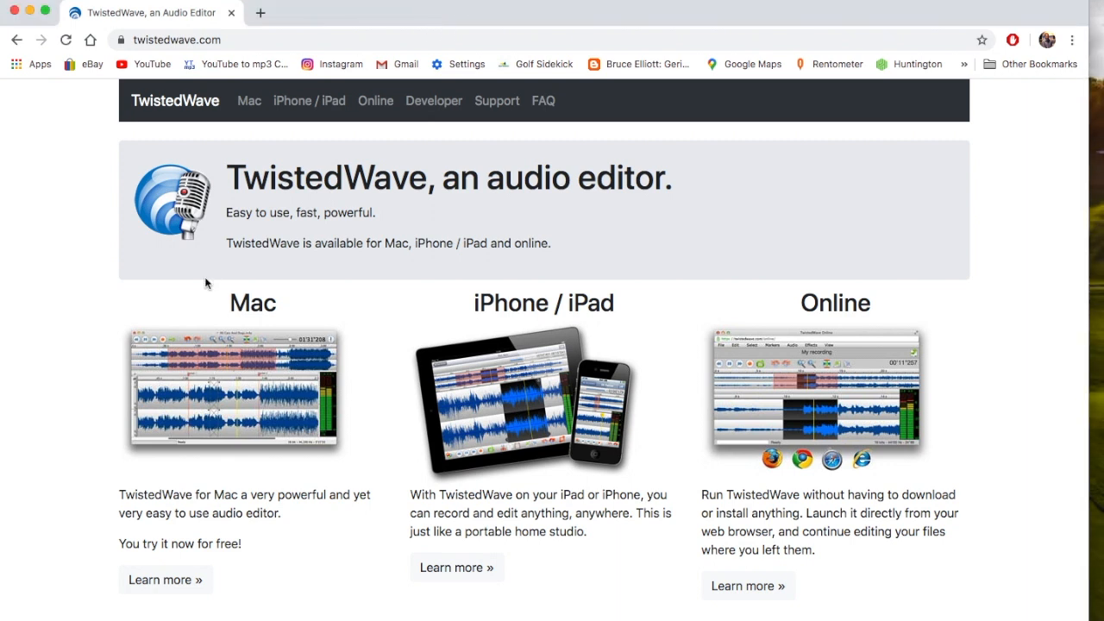
mouse_move(266, 426)
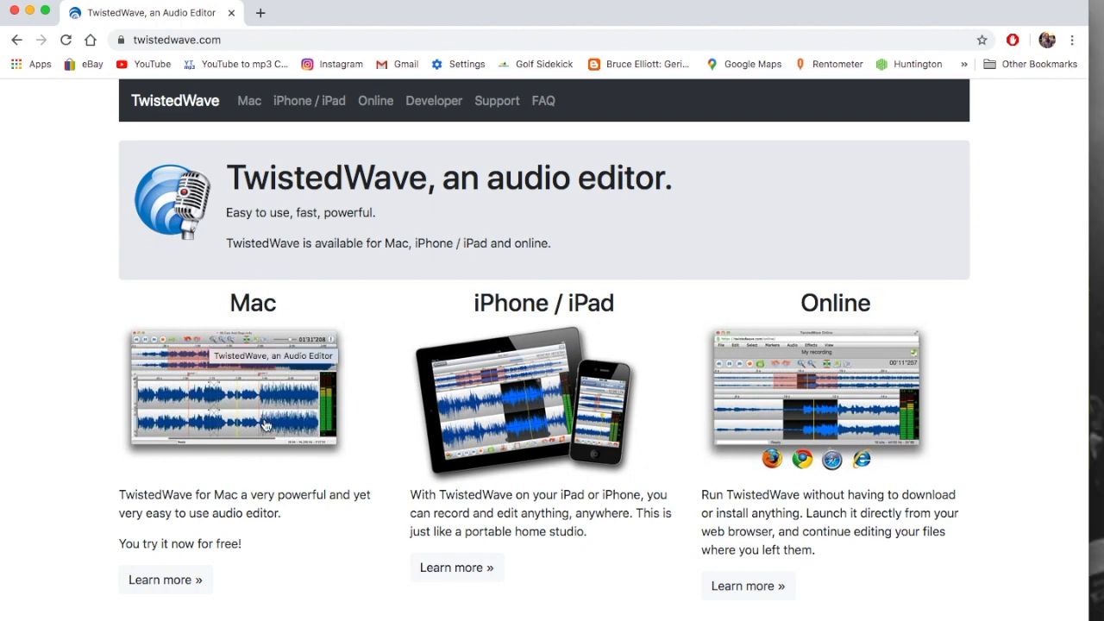
mouse_move(478, 490)
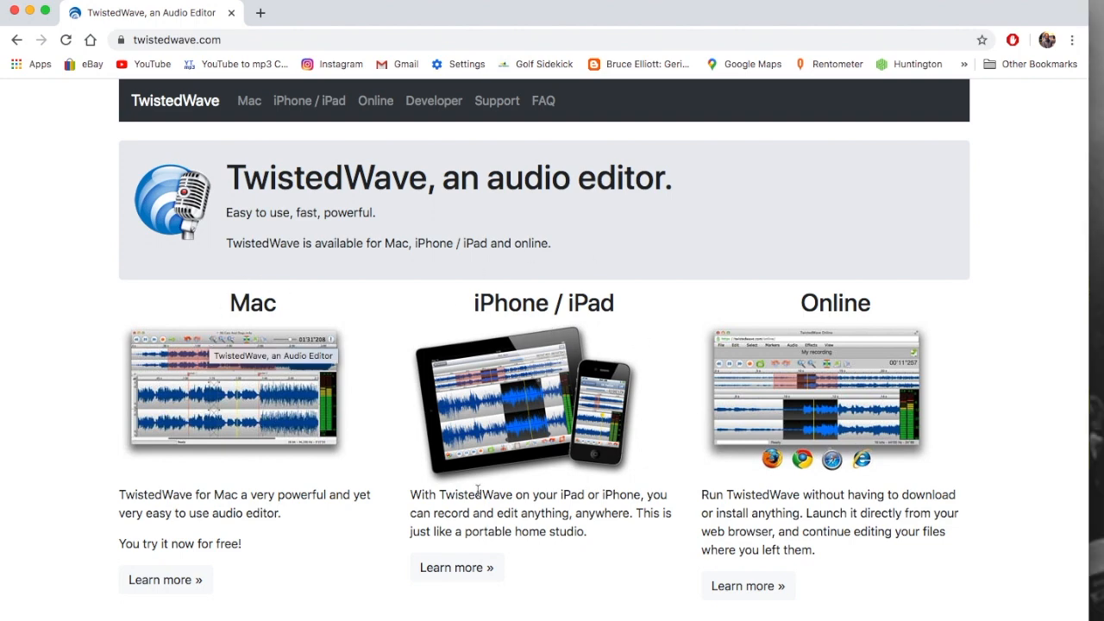
mouse_move(499, 388)
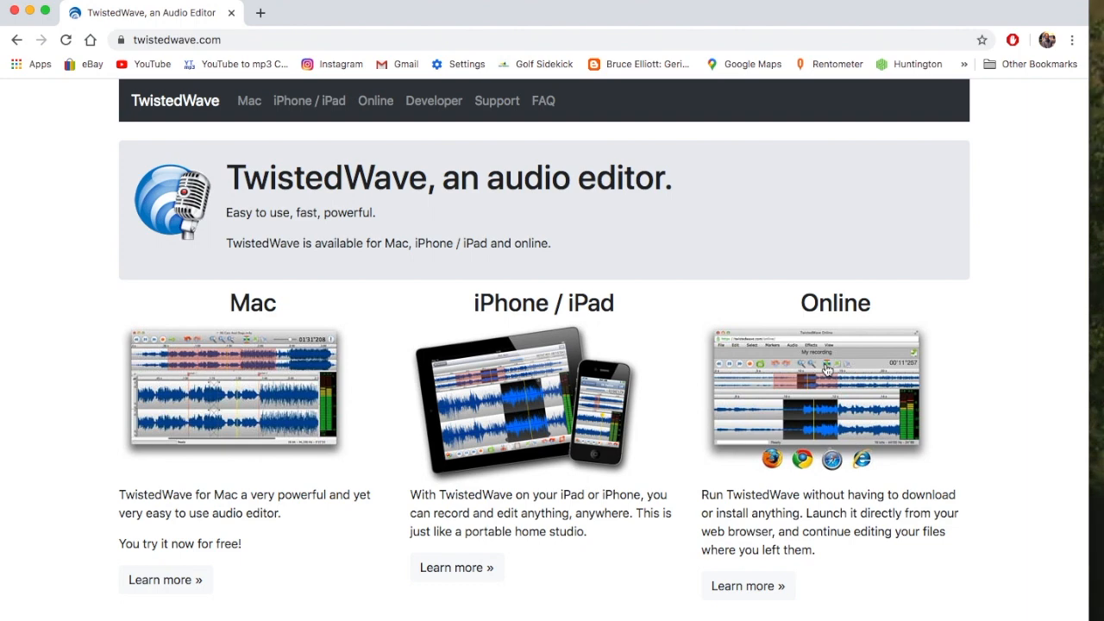
mouse_move(237, 101)
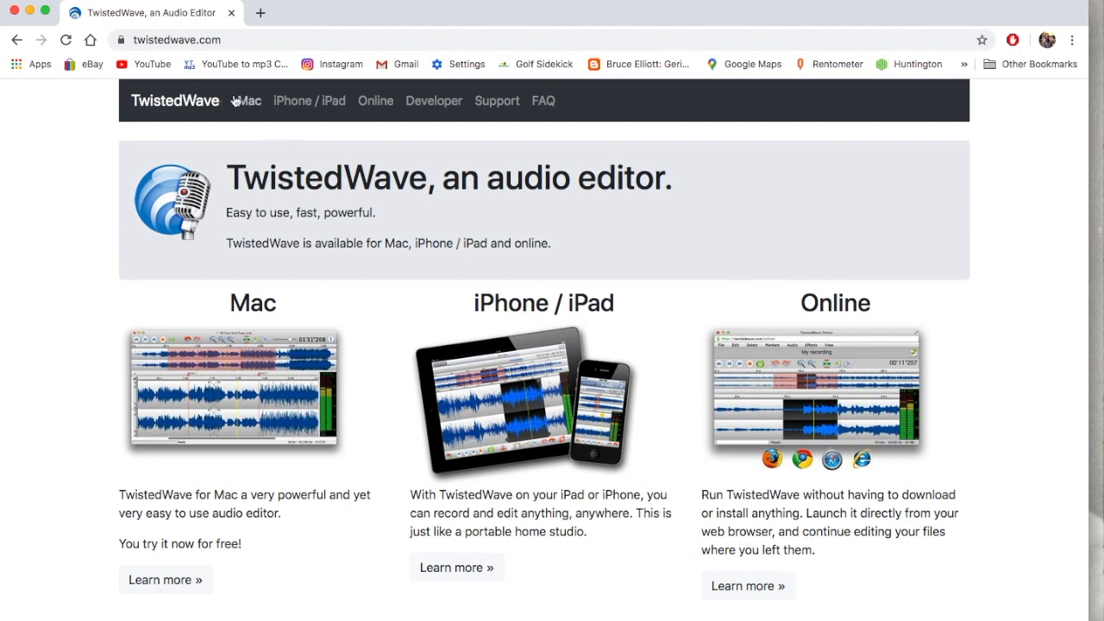
Go from the TwistedWave homepage to the Mac page with trial and $79.90 purchase options
click(248, 101)
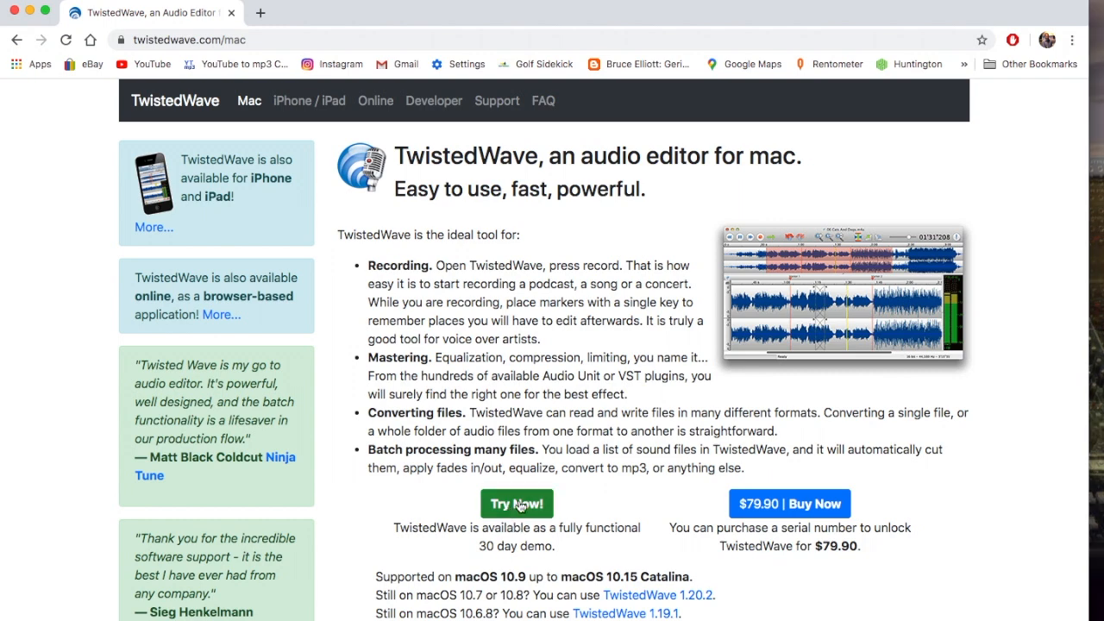
mouse_move(783, 512)
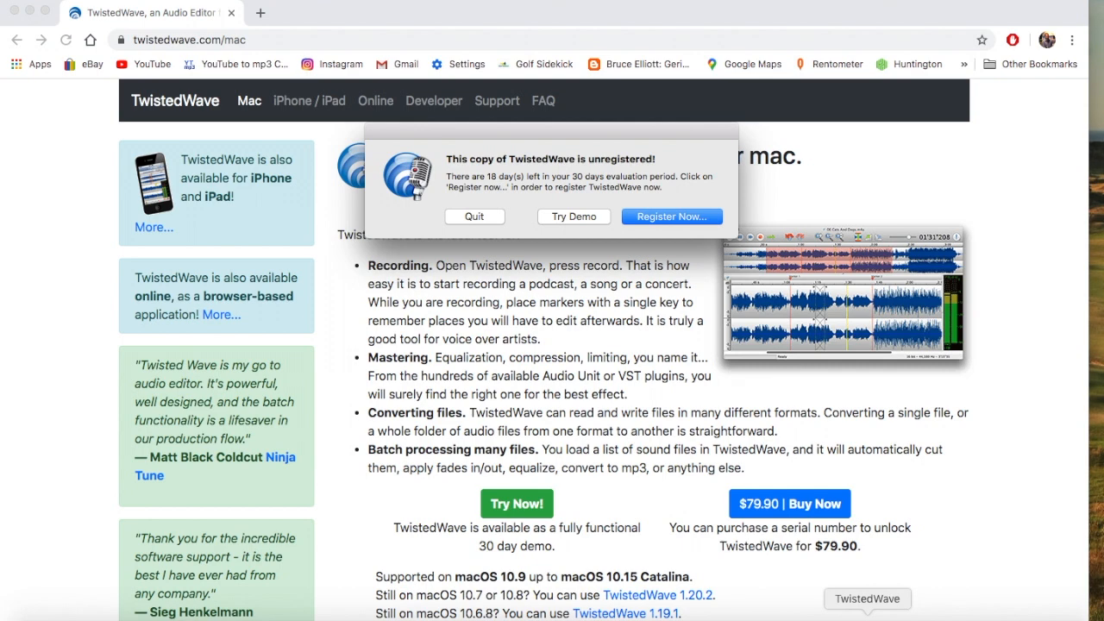
mouse_move(559, 261)
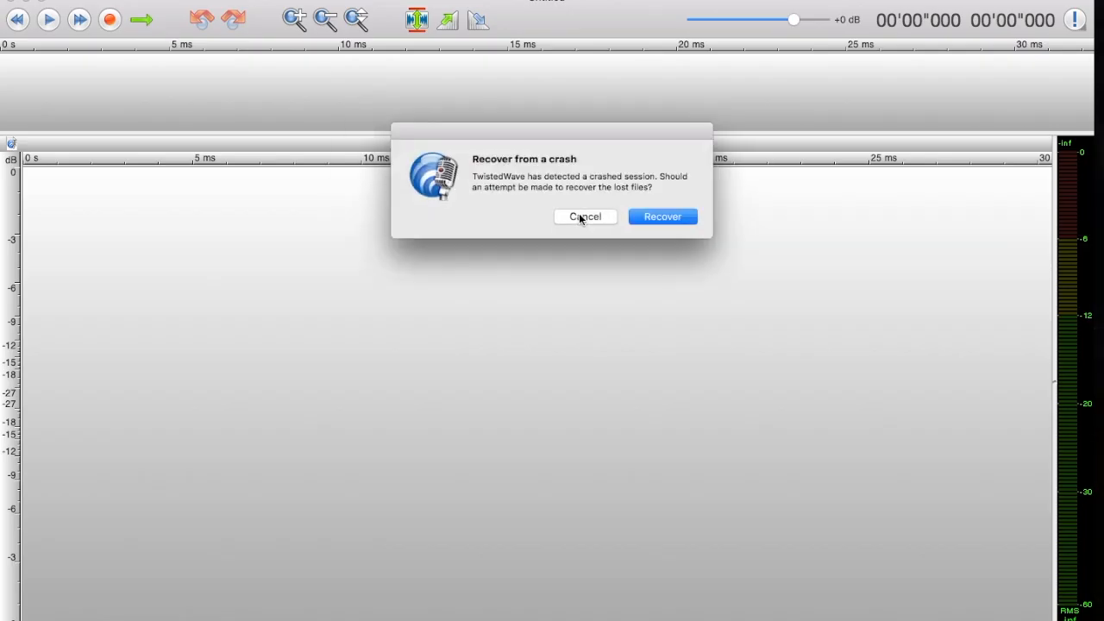
Cancel the crash-recovery prompt, leaving an empty untitled TwistedWave document
click(585, 217)
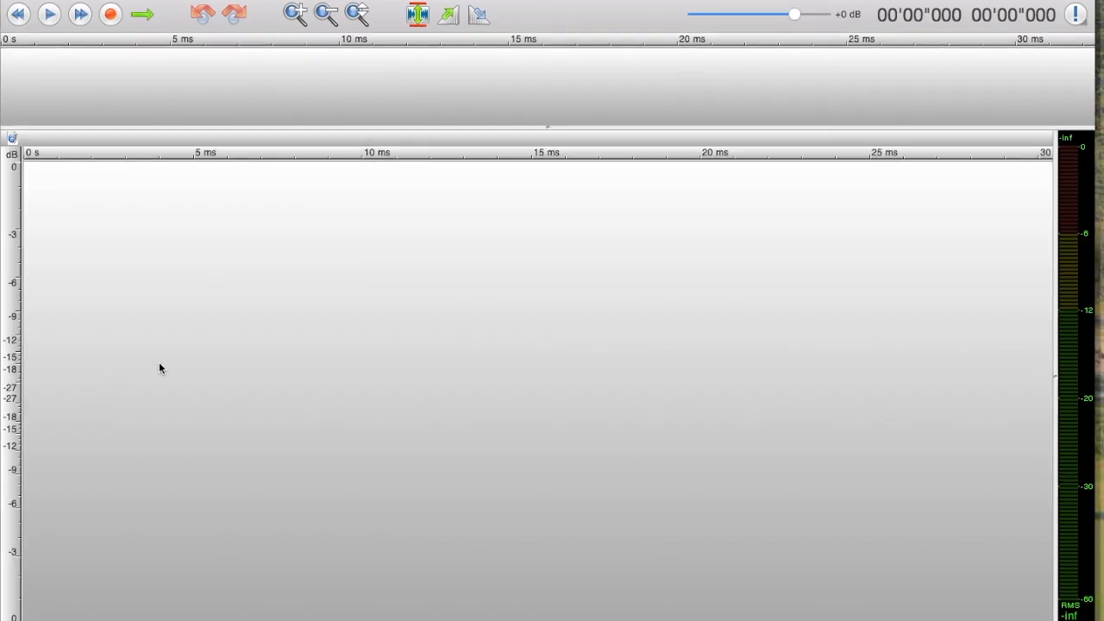
mouse_move(209, 388)
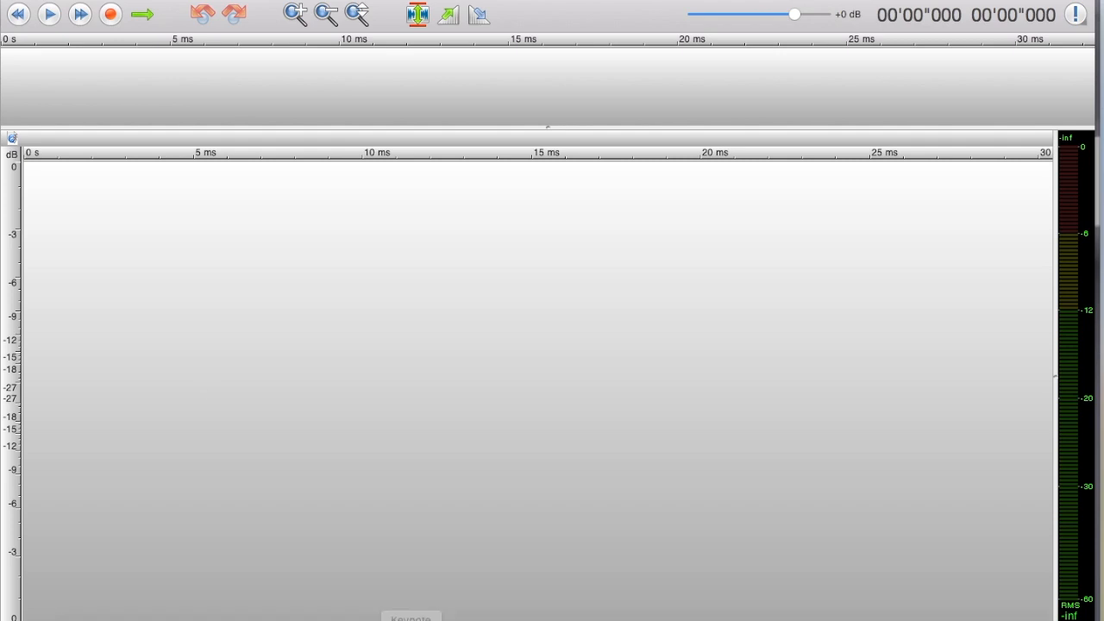
mouse_move(304, 378)
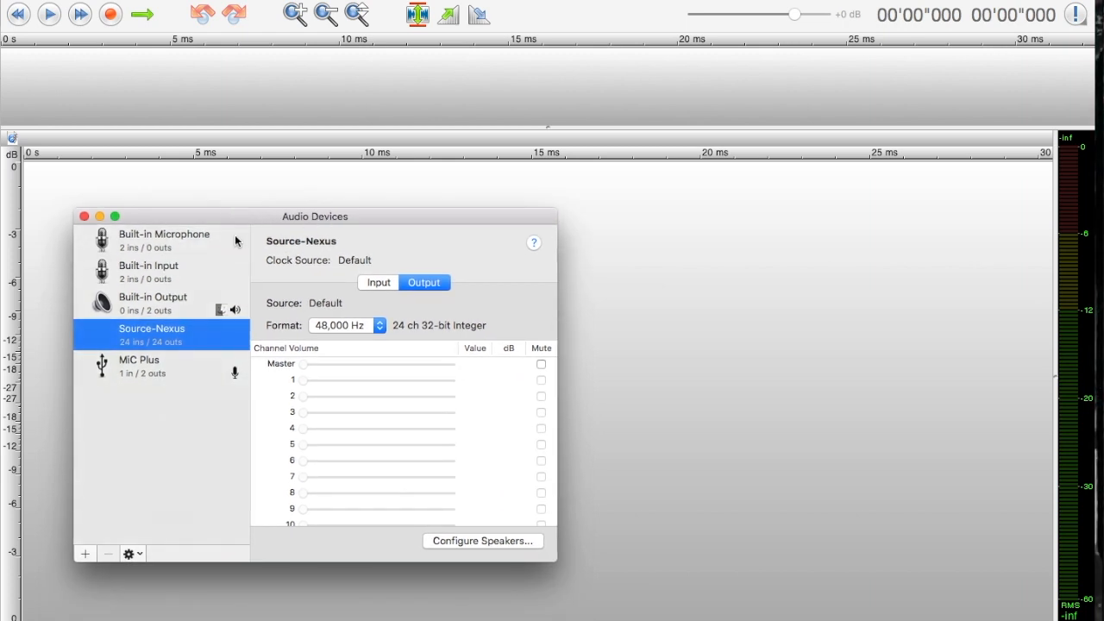
Set the MiC Plus input format to 48,000 Hz, confirm input and output, then leave Audio MIDI Setup
click(138, 366)
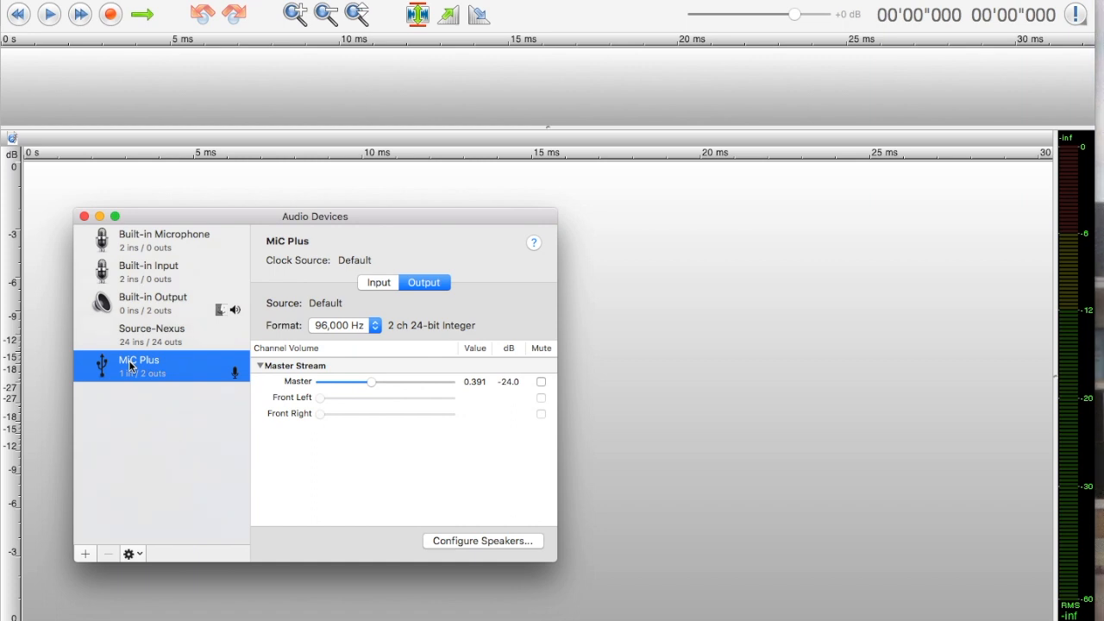
mouse_move(293, 278)
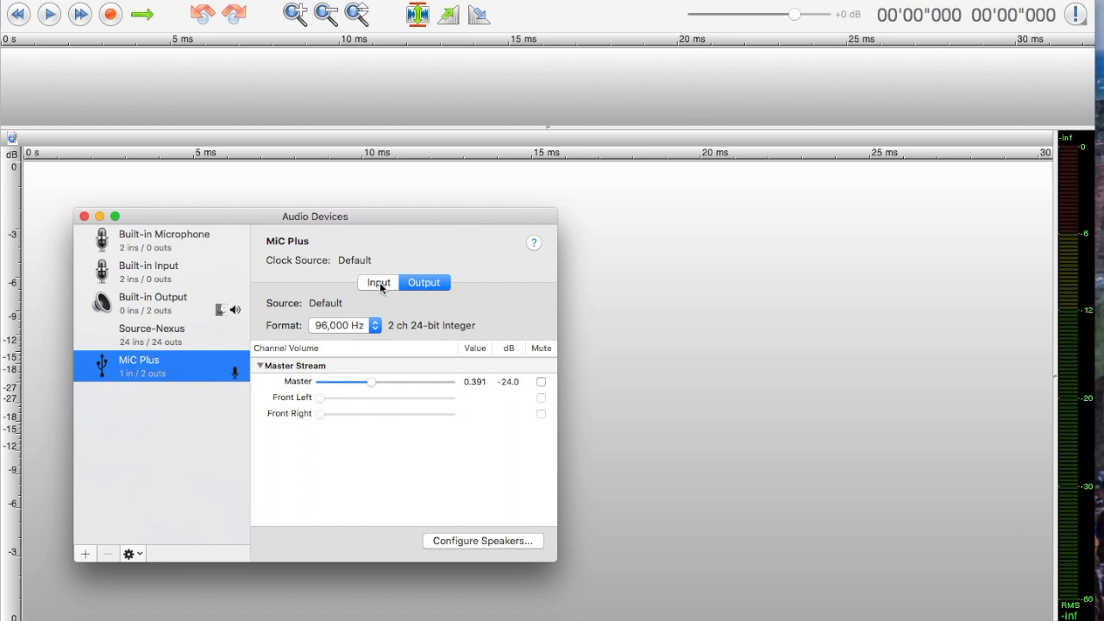
click(377, 282)
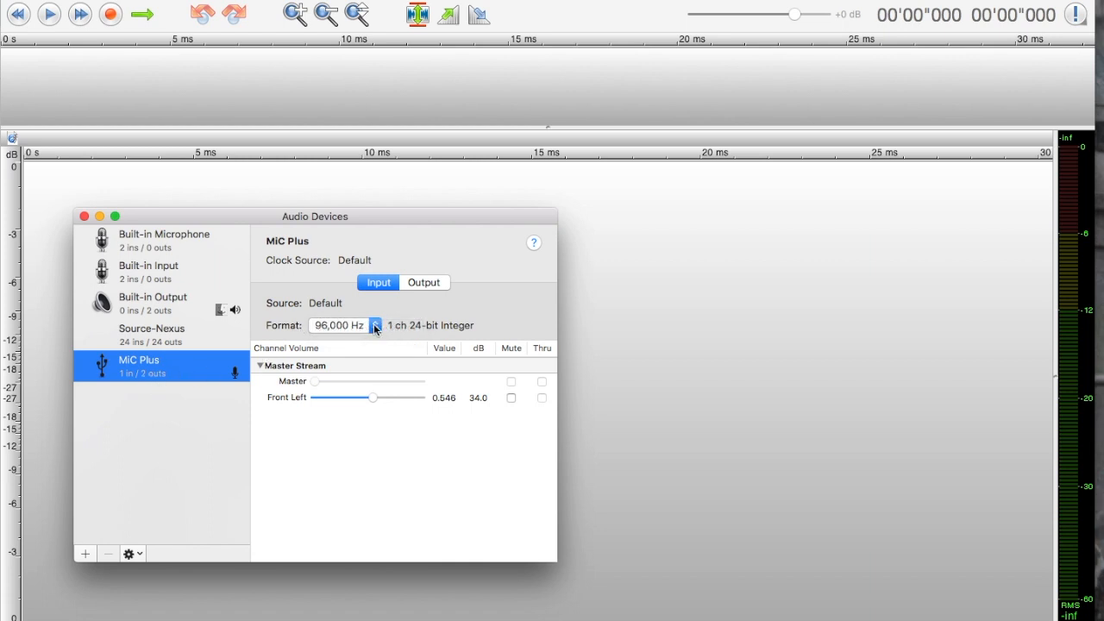
click(339, 326)
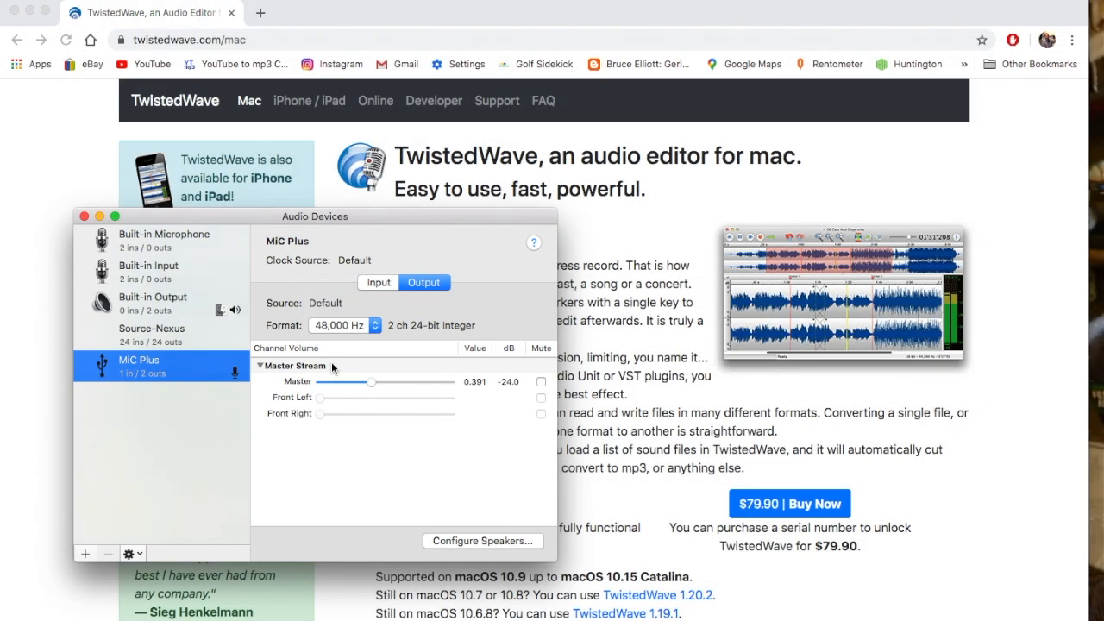
click(378, 282)
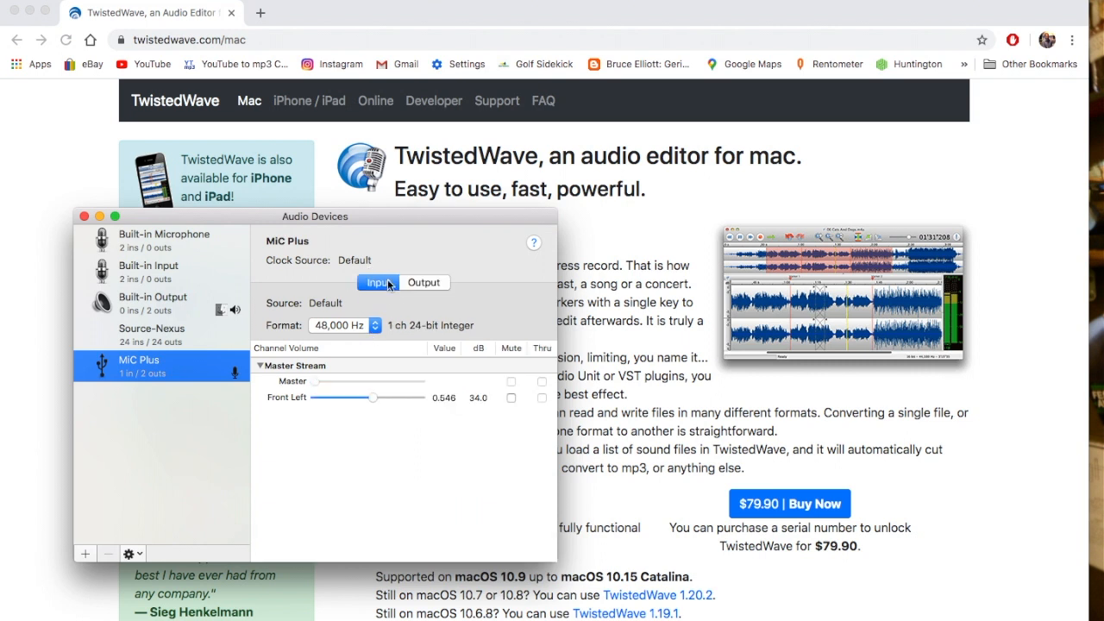
click(423, 283)
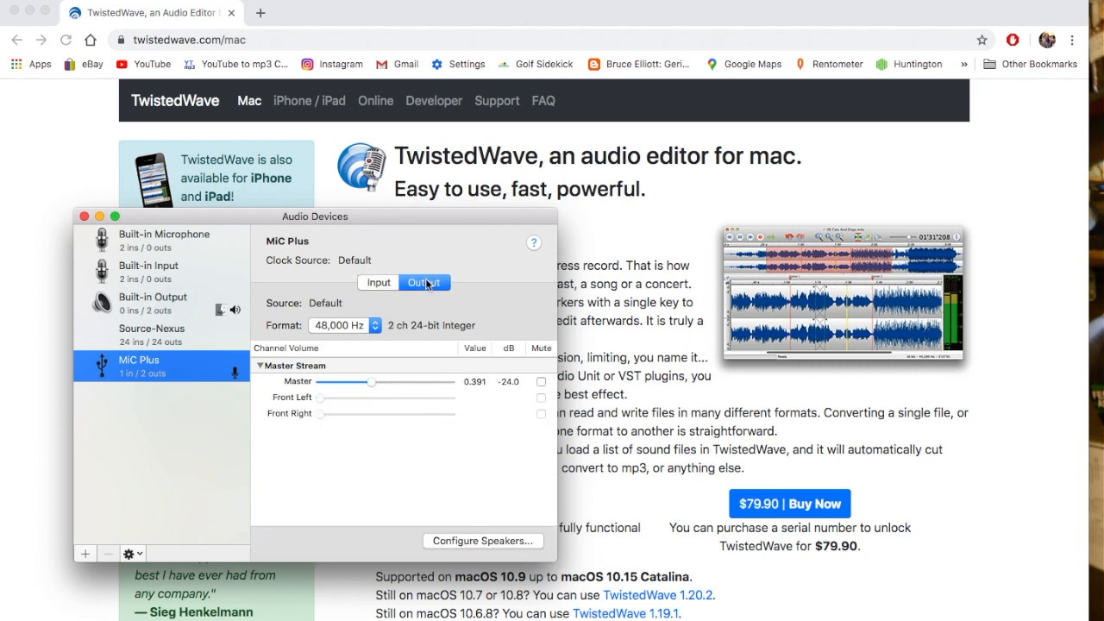
key(cmd+tab)
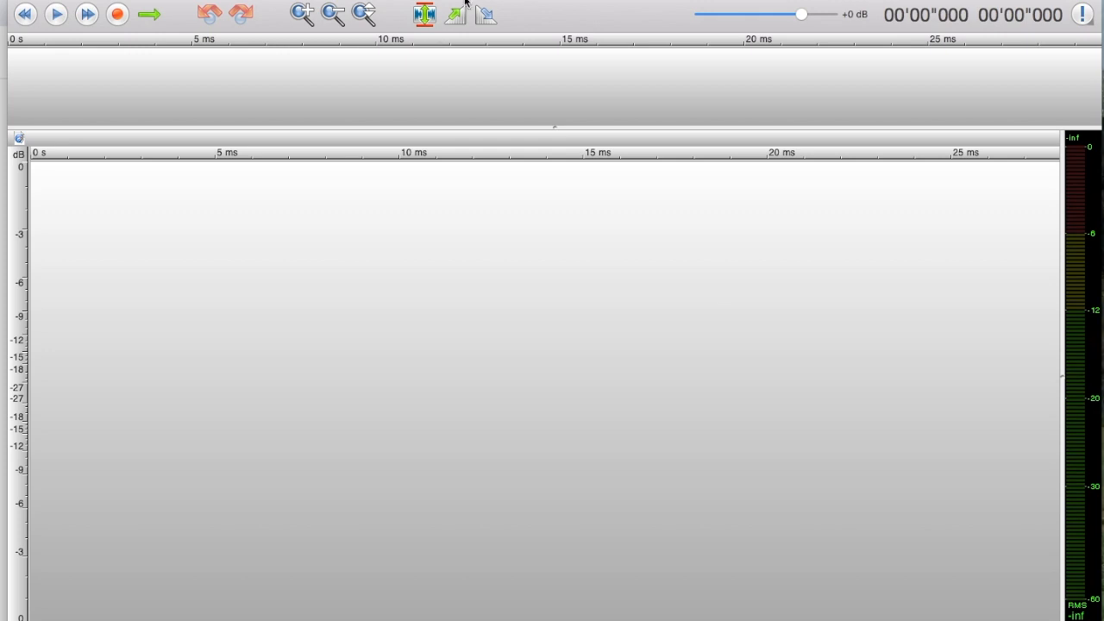
mouse_move(577, 293)
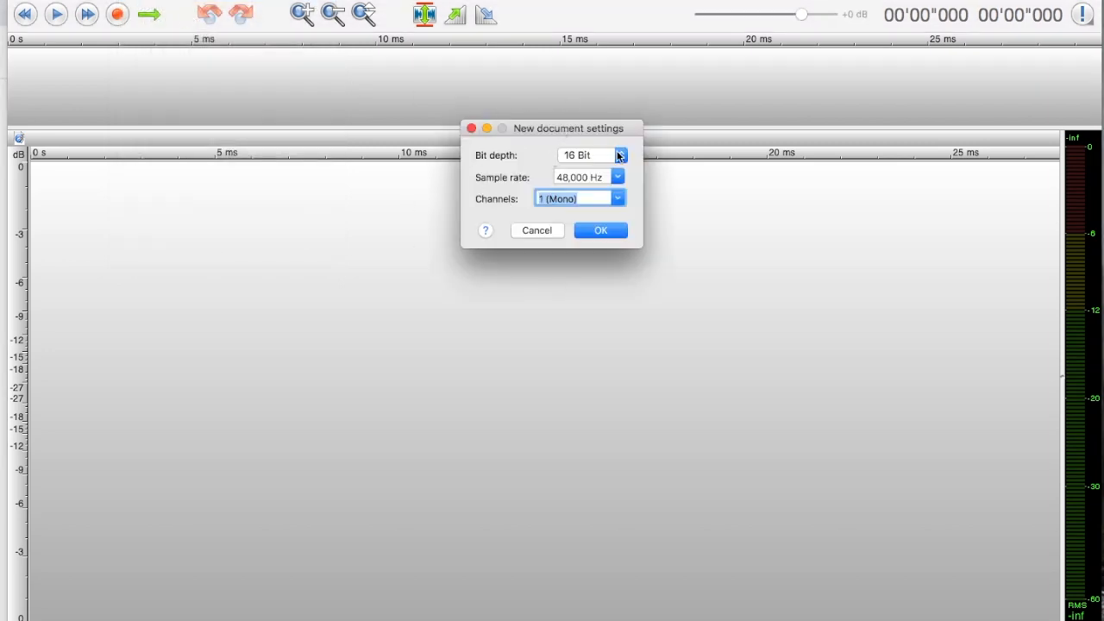
Confirm the new document as 16 Bit, 48,000 Hz, 1 channel (mono)
click(618, 155)
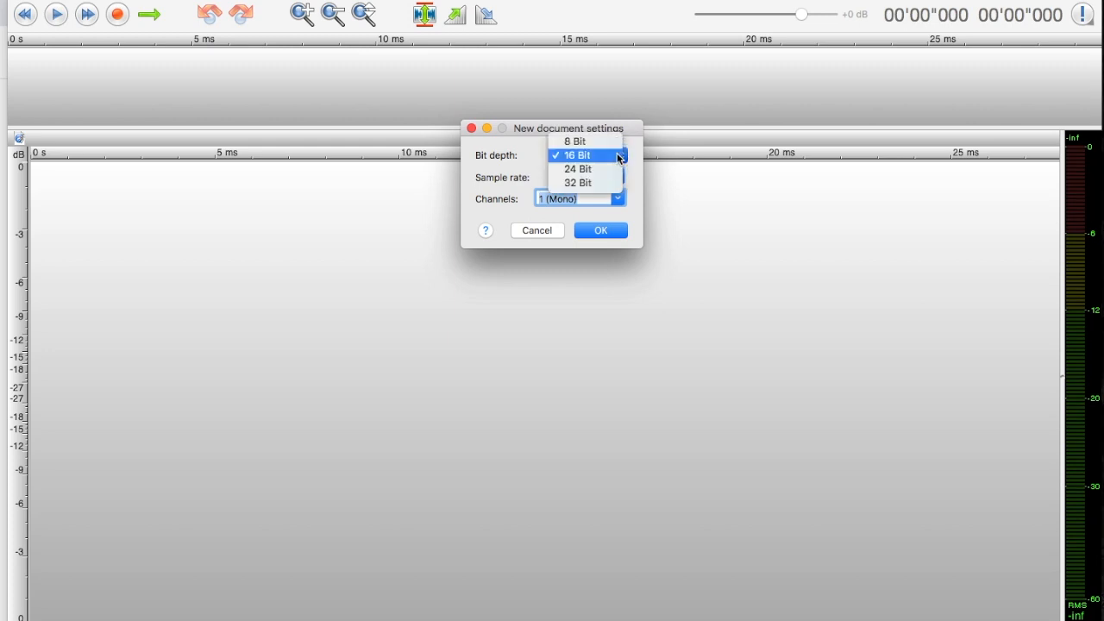
mouse_move(592, 158)
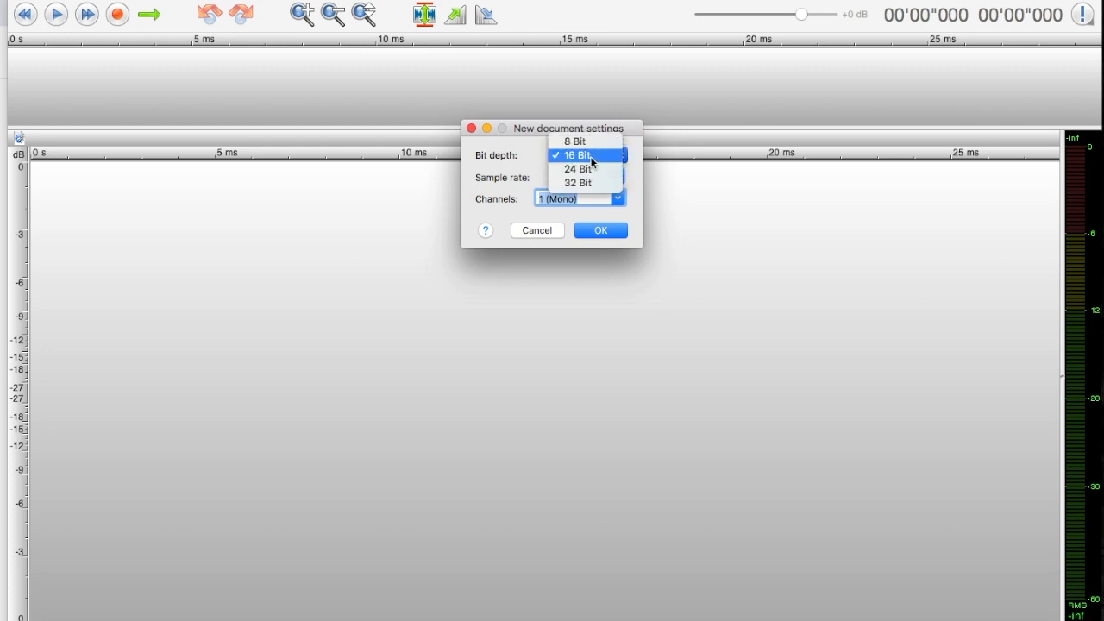
click(575, 155)
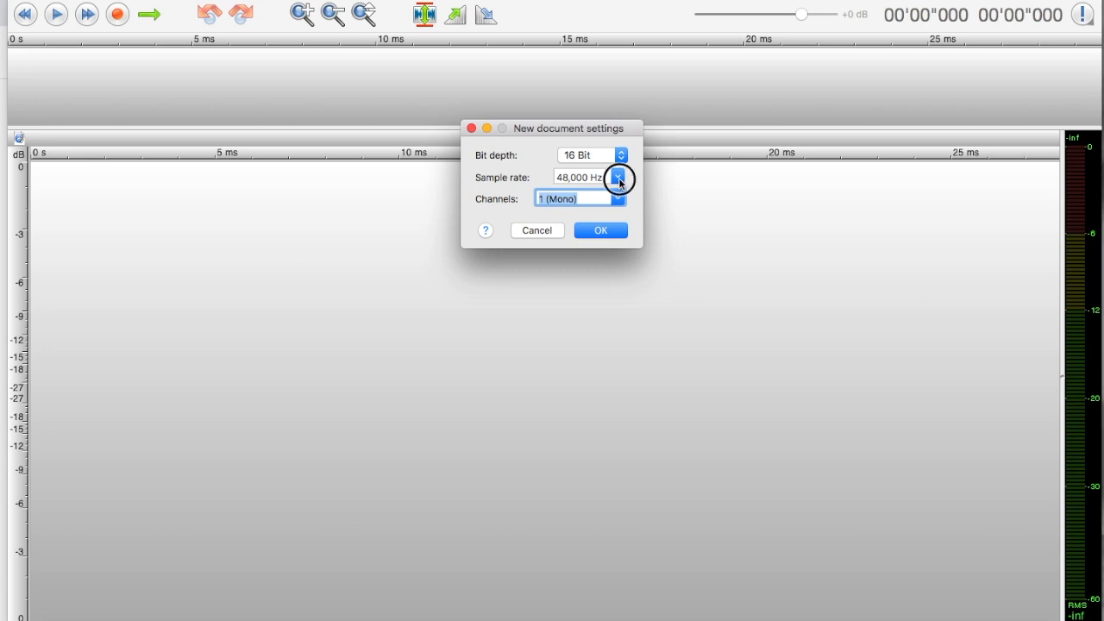
click(618, 177)
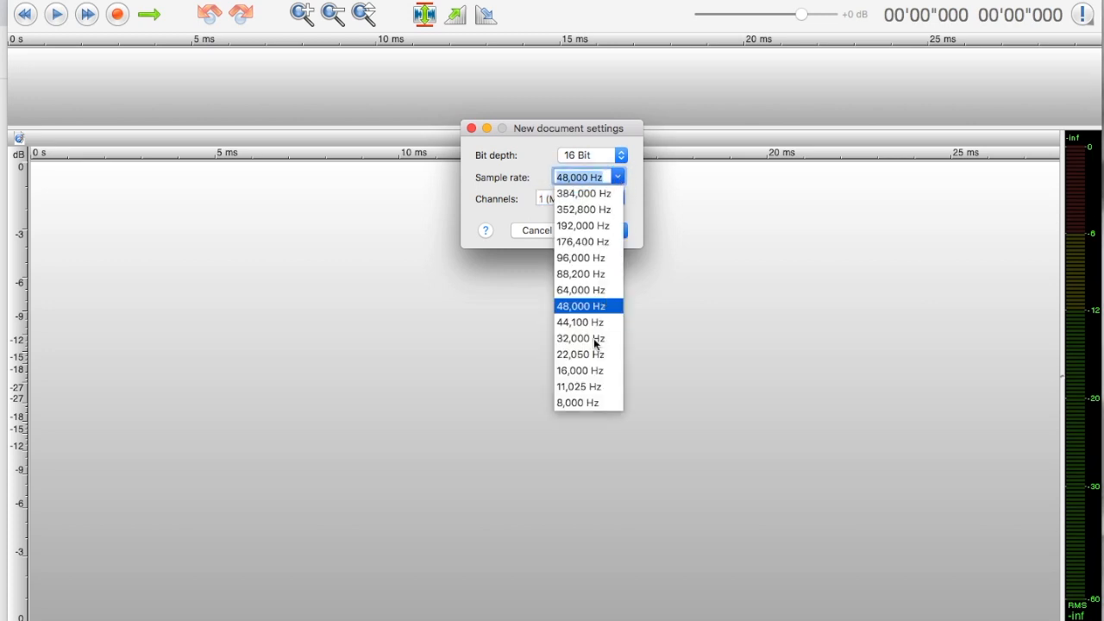
click(579, 305)
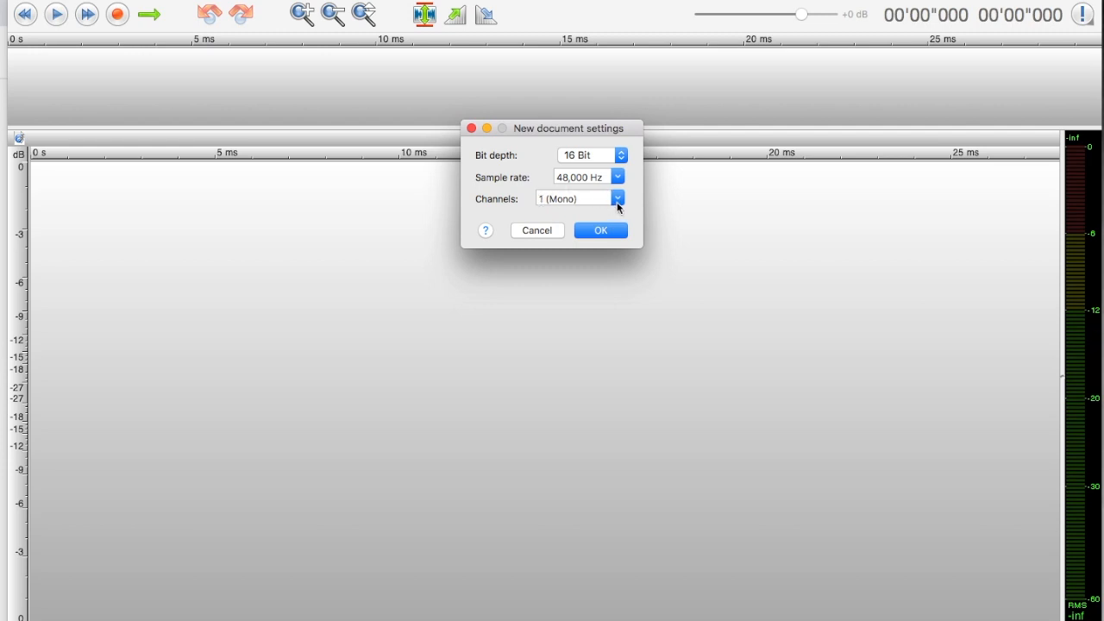
mouse_move(607, 239)
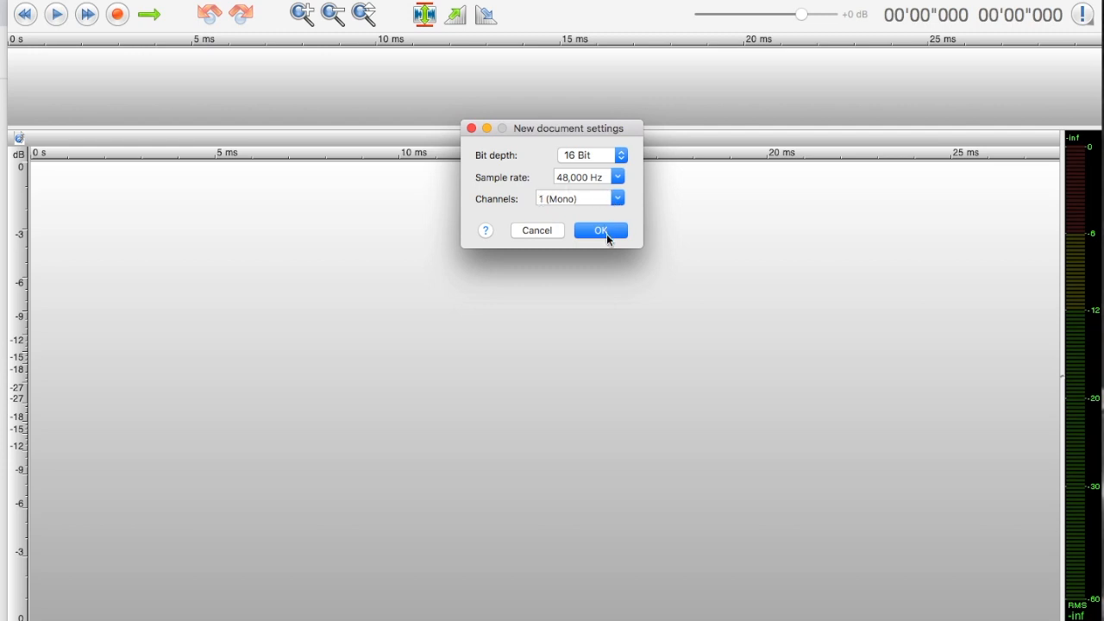
click(600, 231)
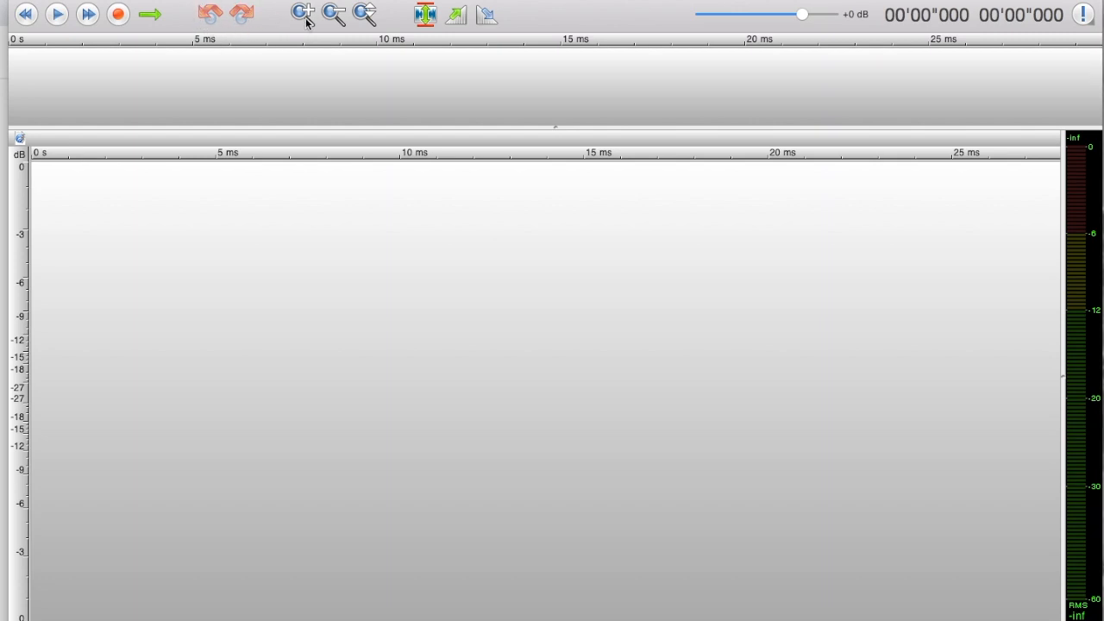
mouse_move(416, 29)
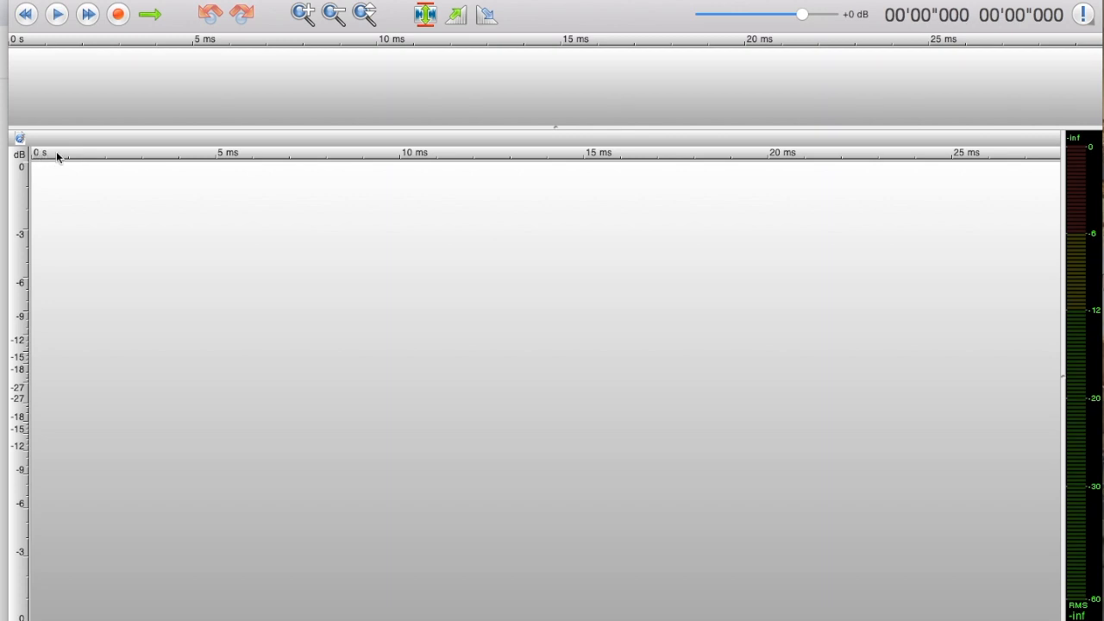
mouse_move(228, 156)
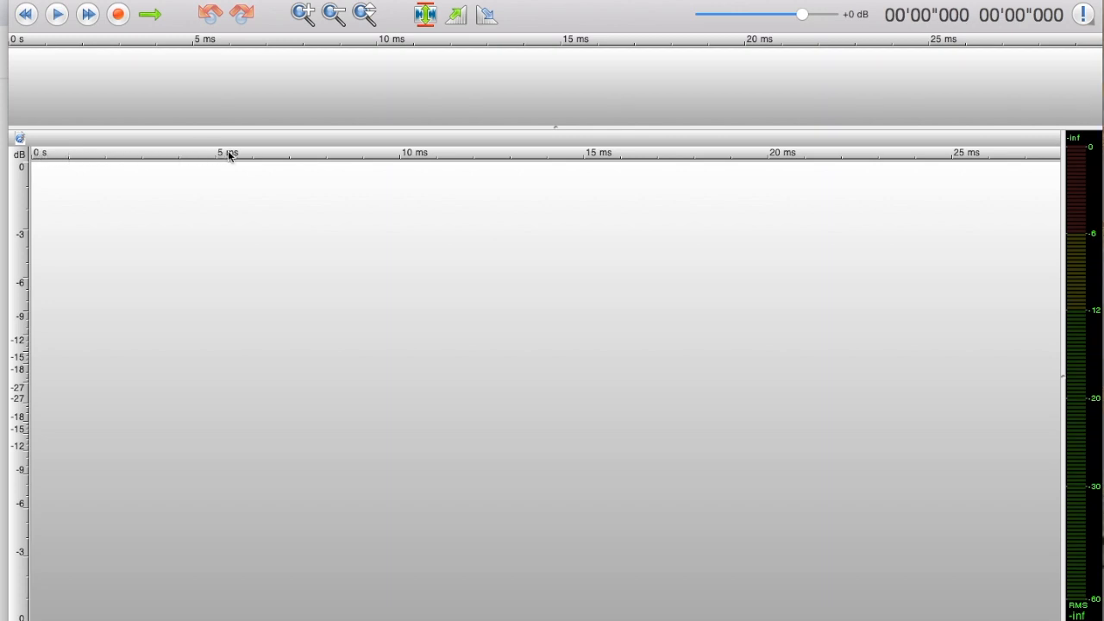
mouse_move(974, 160)
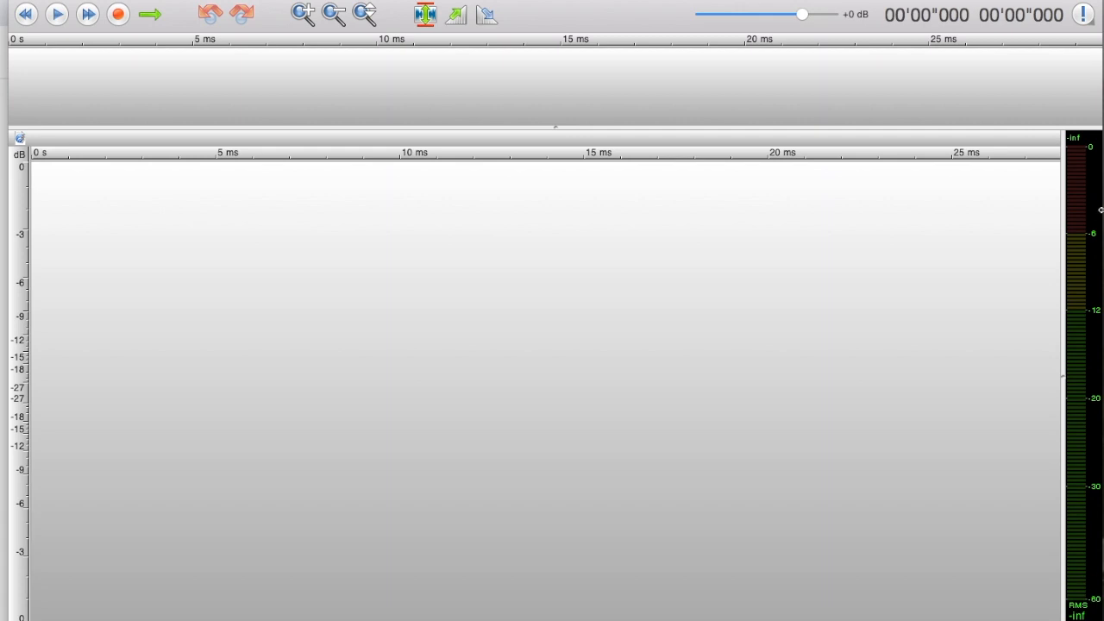
mouse_move(1072, 157)
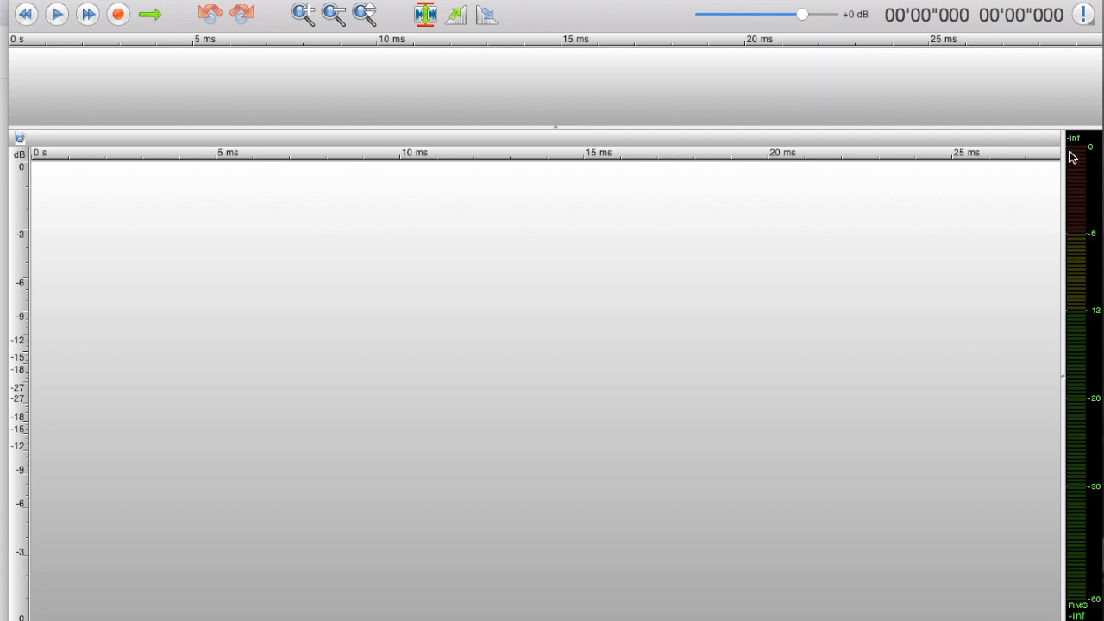
mouse_move(1078, 239)
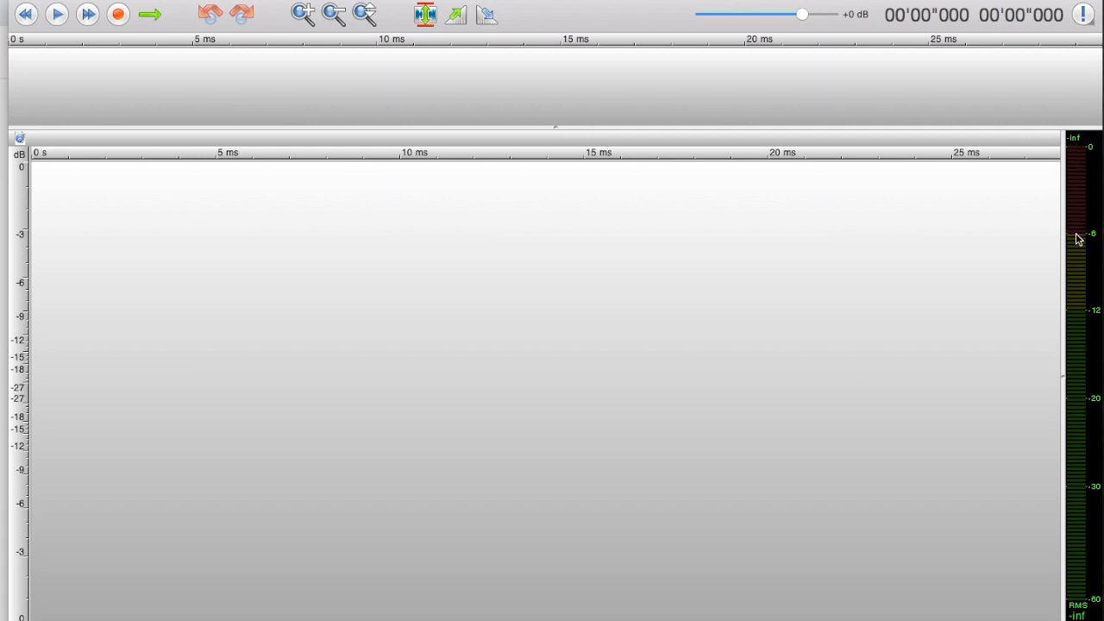
mouse_move(1079, 311)
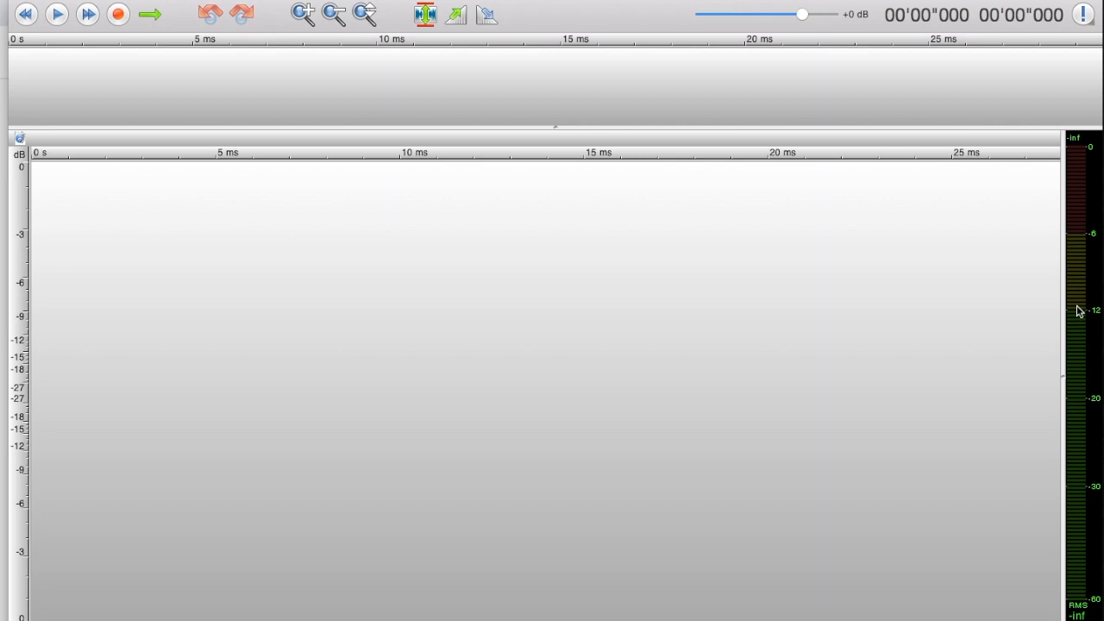
mouse_move(1088, 544)
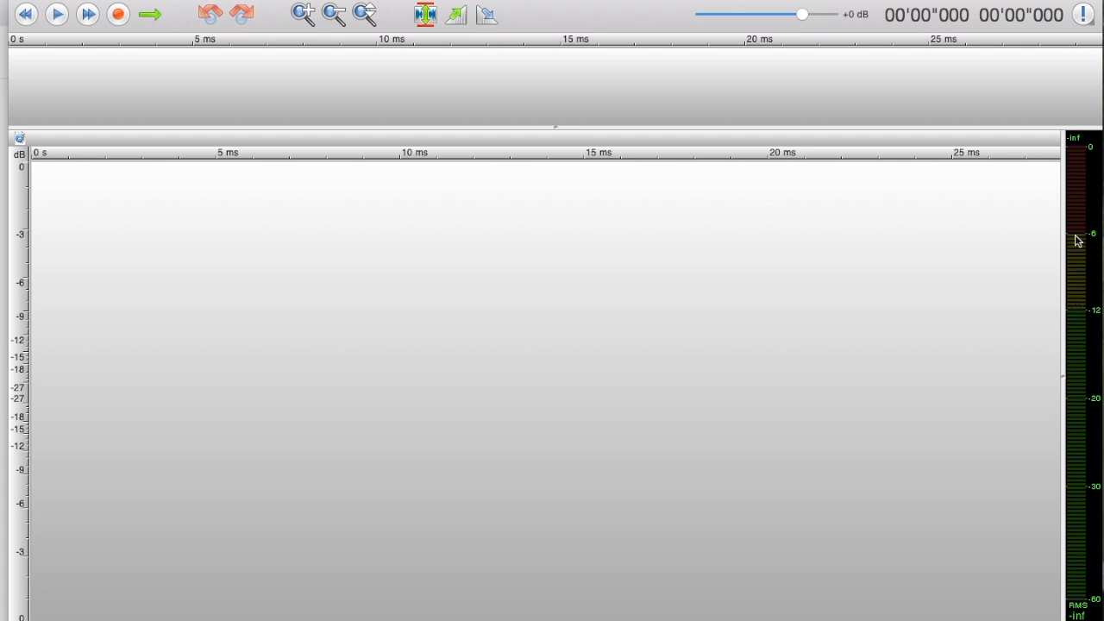
mouse_move(398, 398)
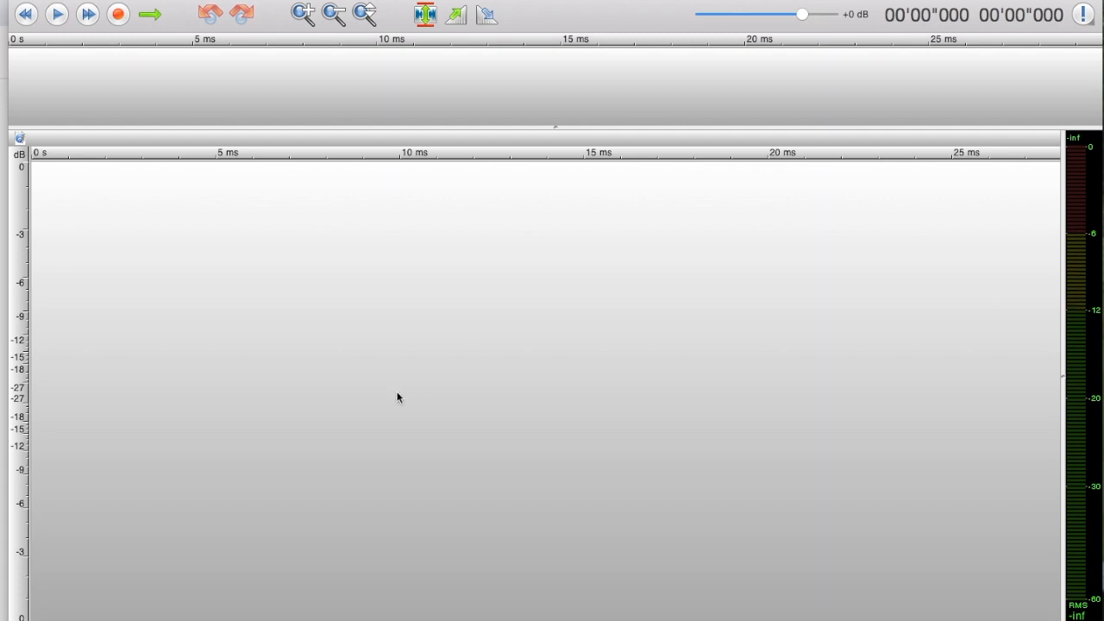
mouse_move(705, 489)
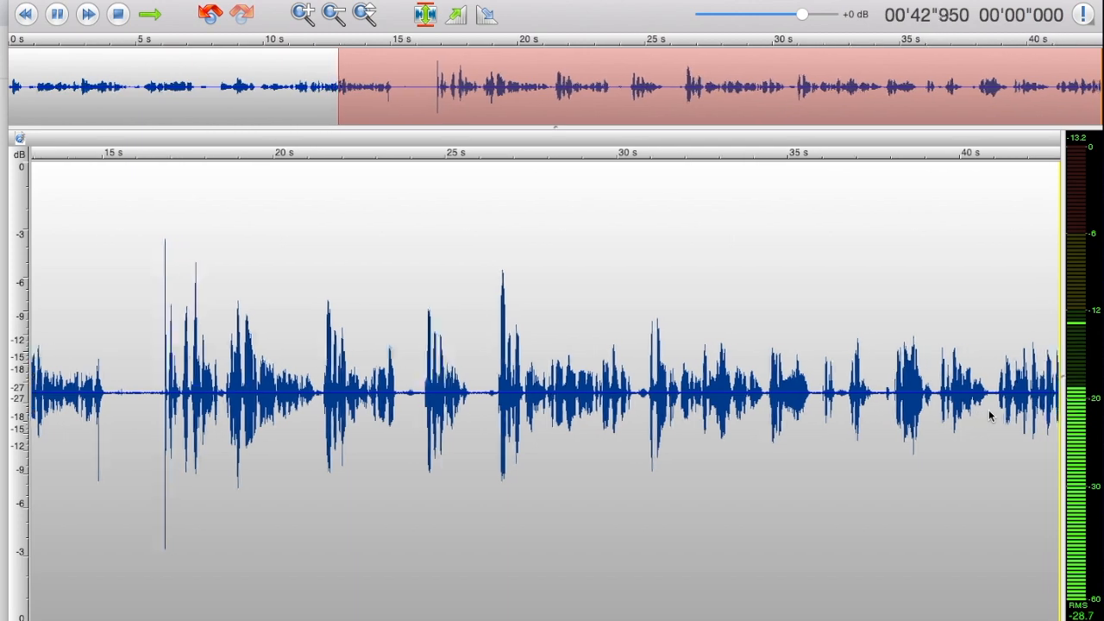
Stop playback, zoom out to fit the whole ~43-second take, and play it again
click(56, 14)
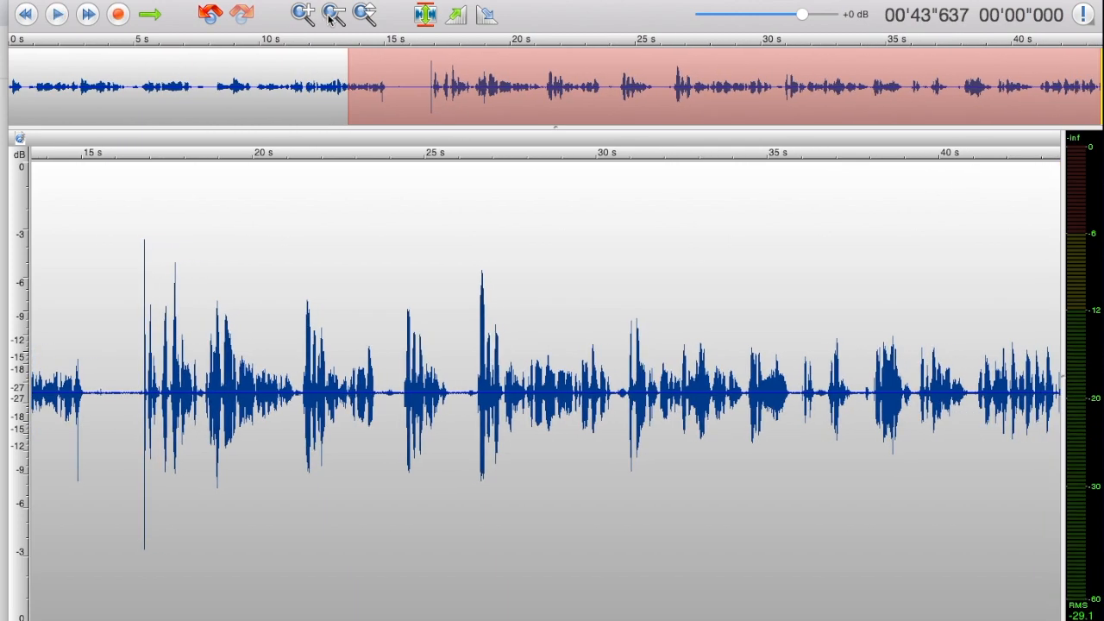
mouse_move(334, 16)
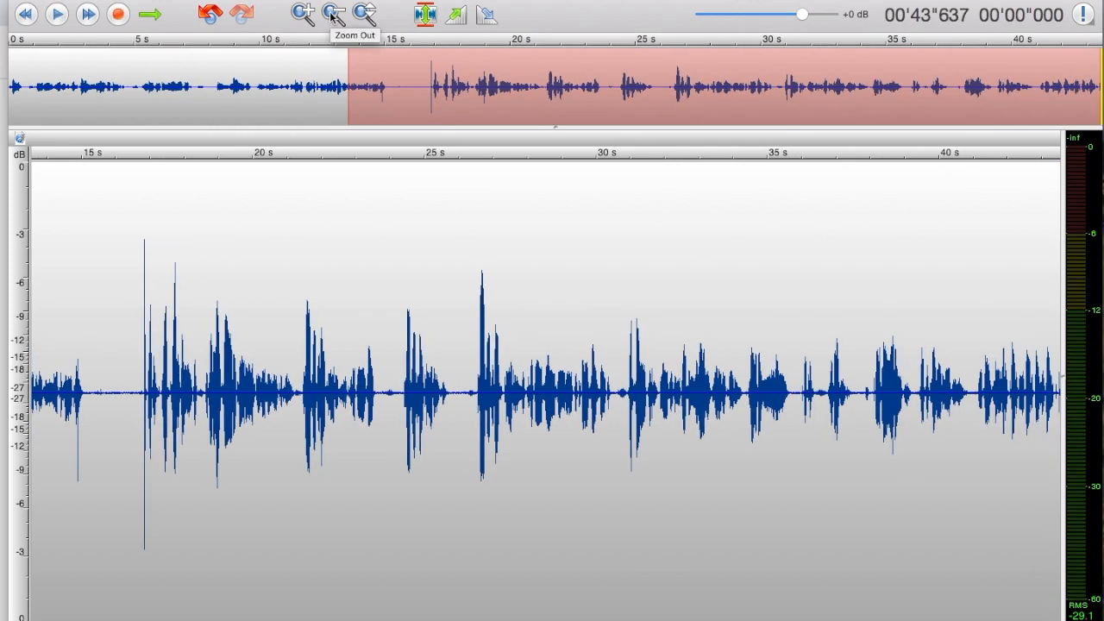
click(332, 13)
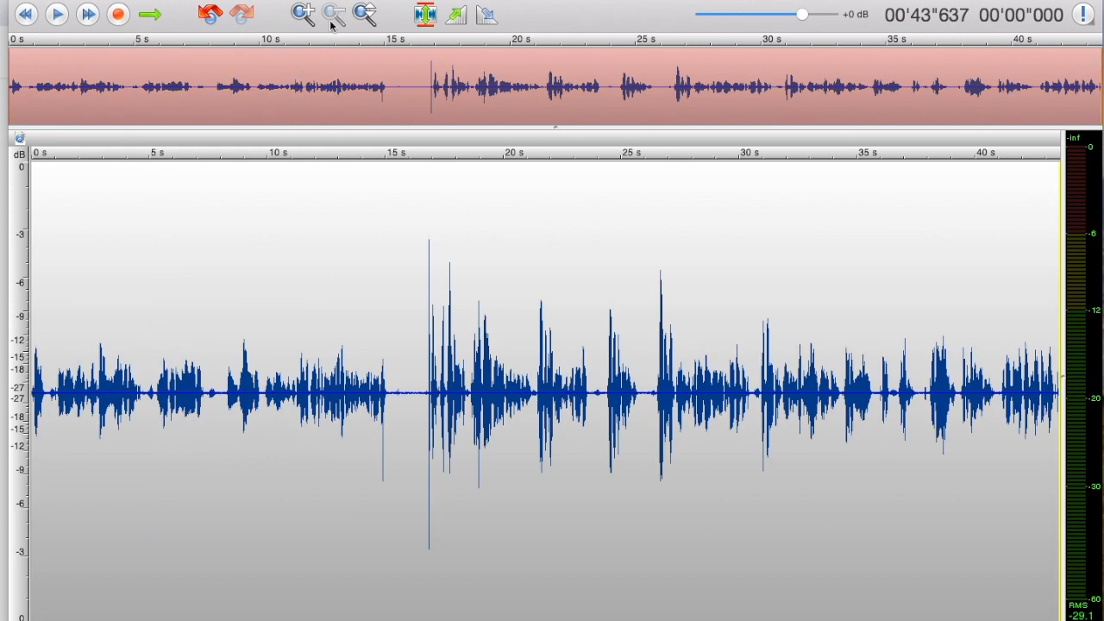
mouse_move(334, 16)
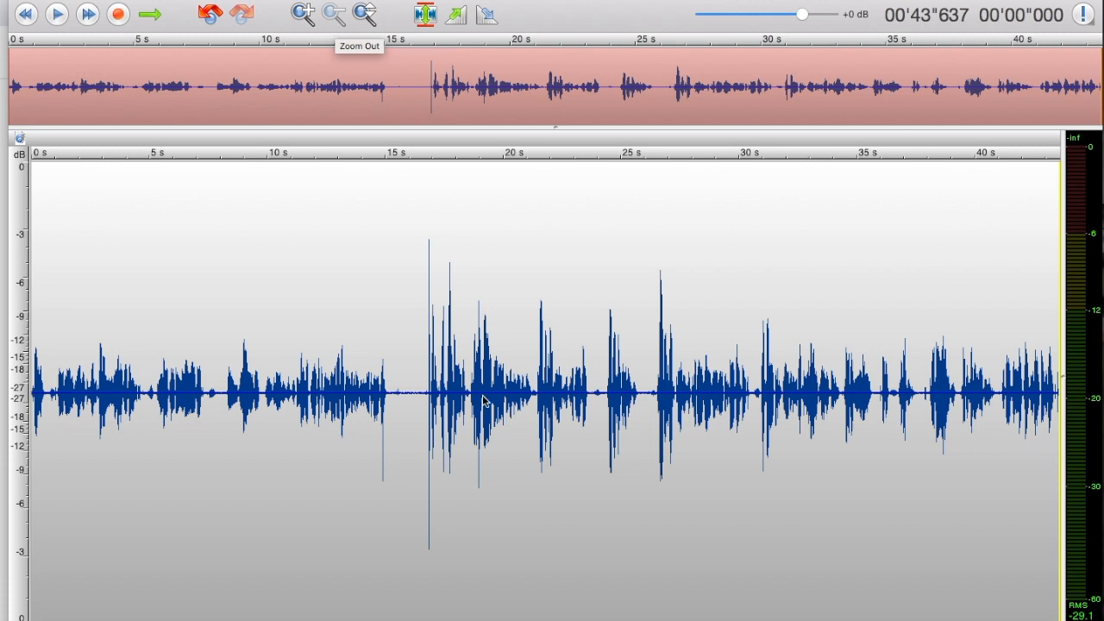
mouse_move(118, 390)
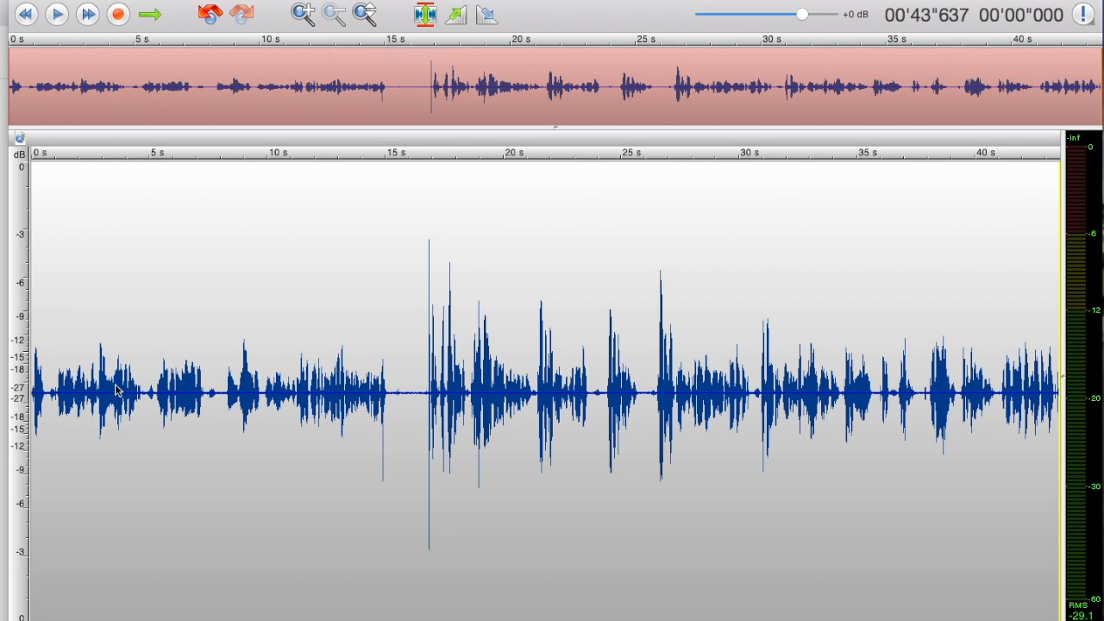
click(56, 15)
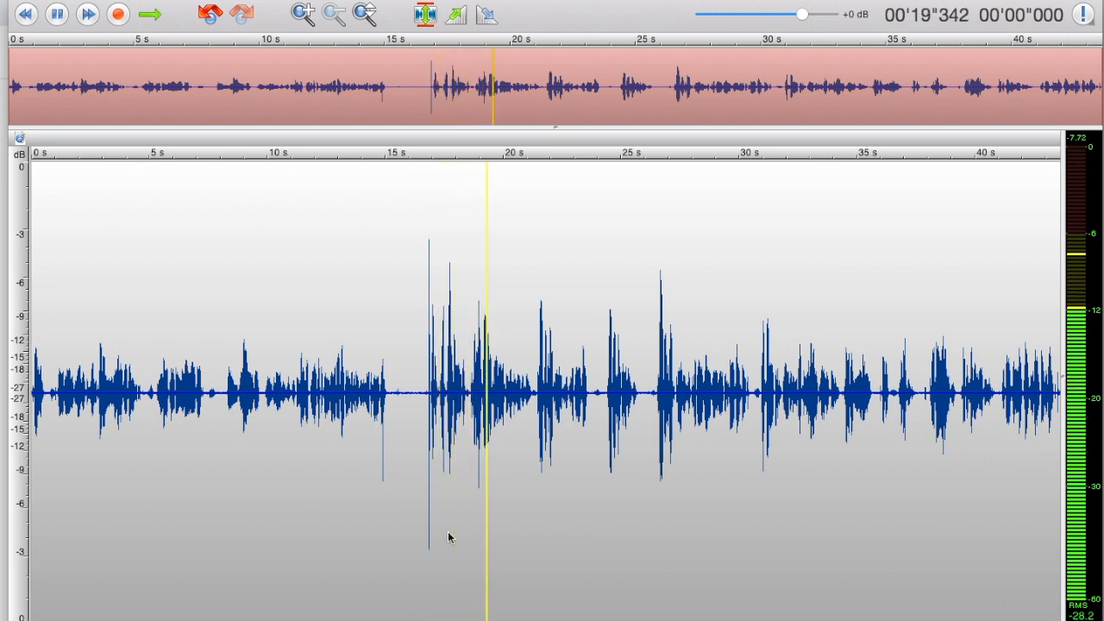
Stop playback and select from the pause near 16.6 s back to the start
click(56, 14)
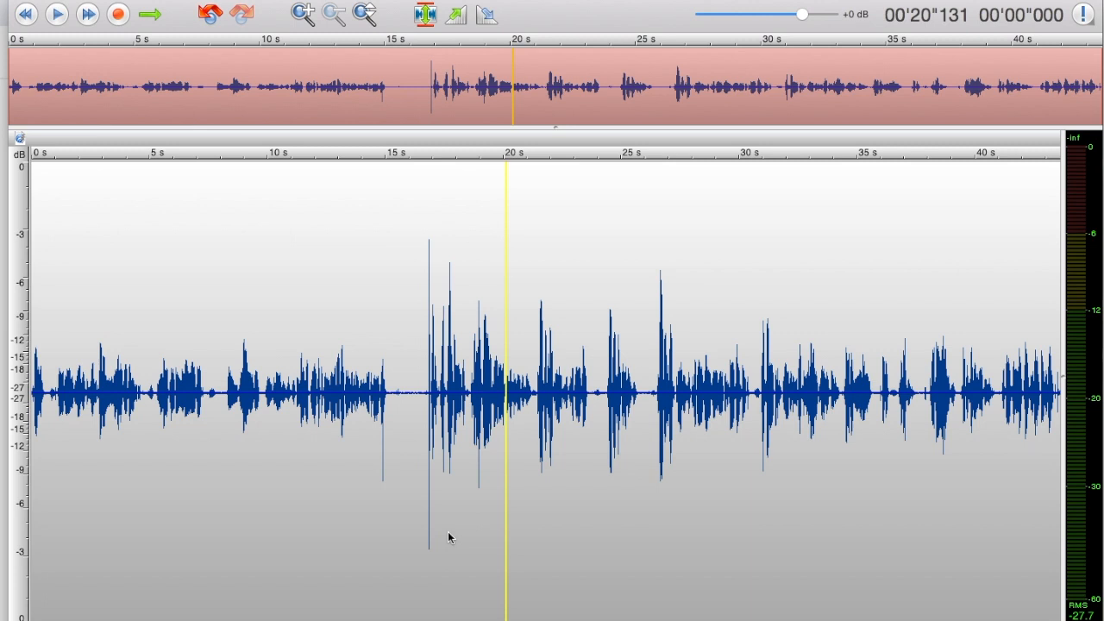
mouse_move(5, 384)
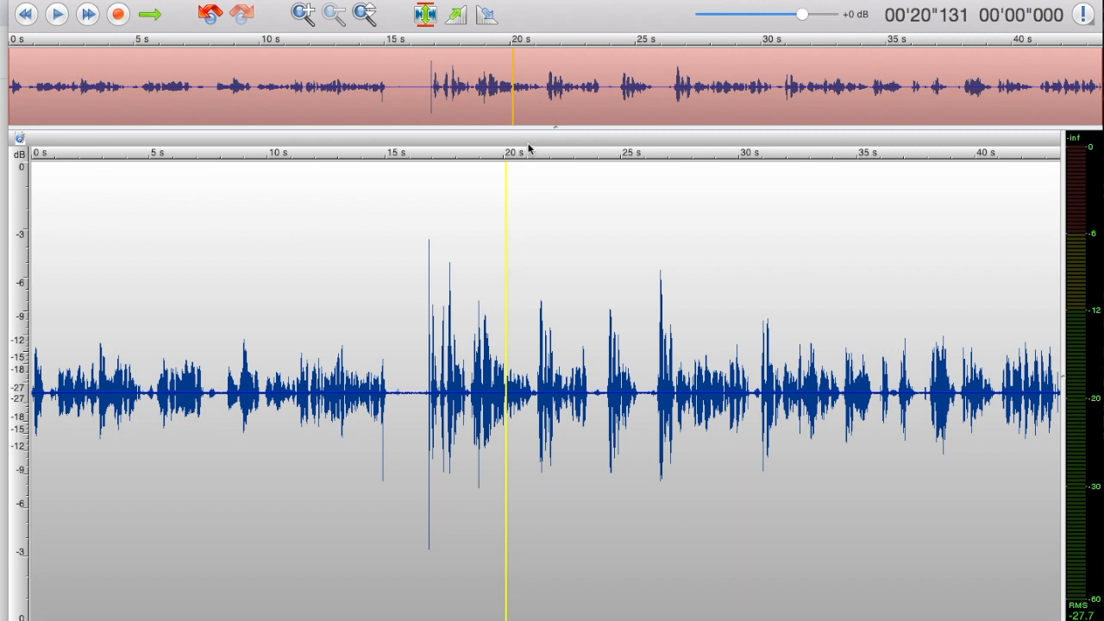
mouse_move(489, 400)
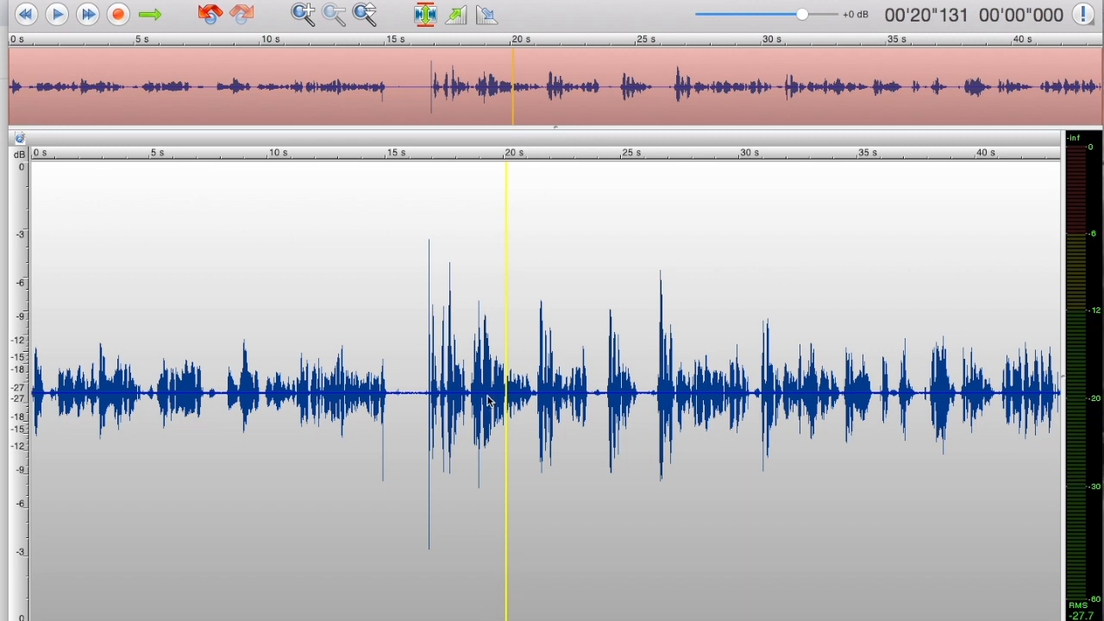
mouse_move(925, 423)
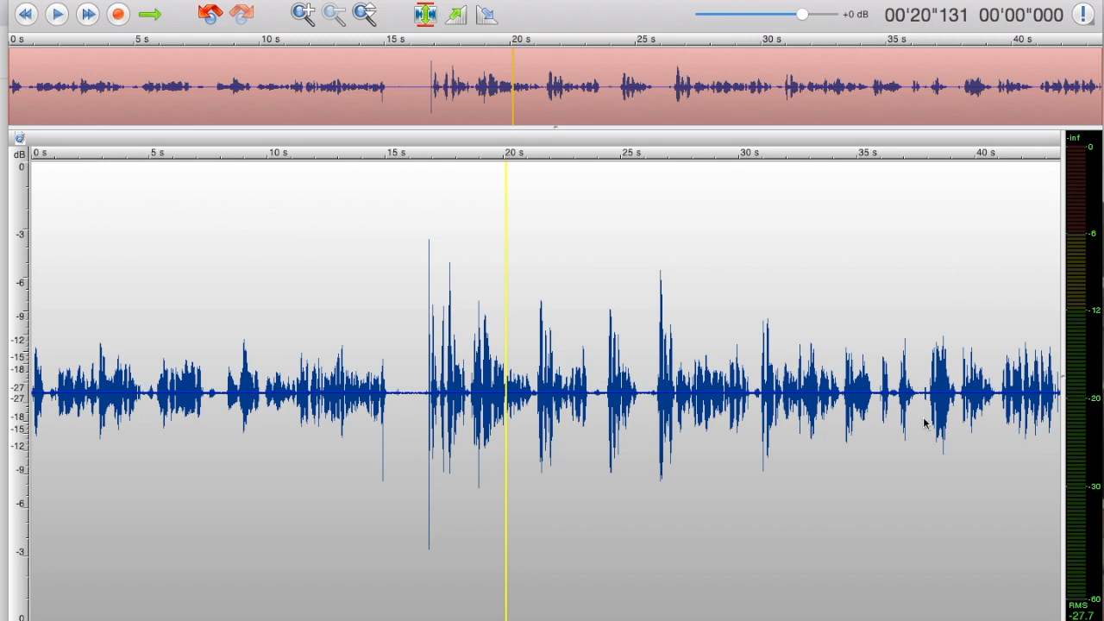
mouse_move(537, 404)
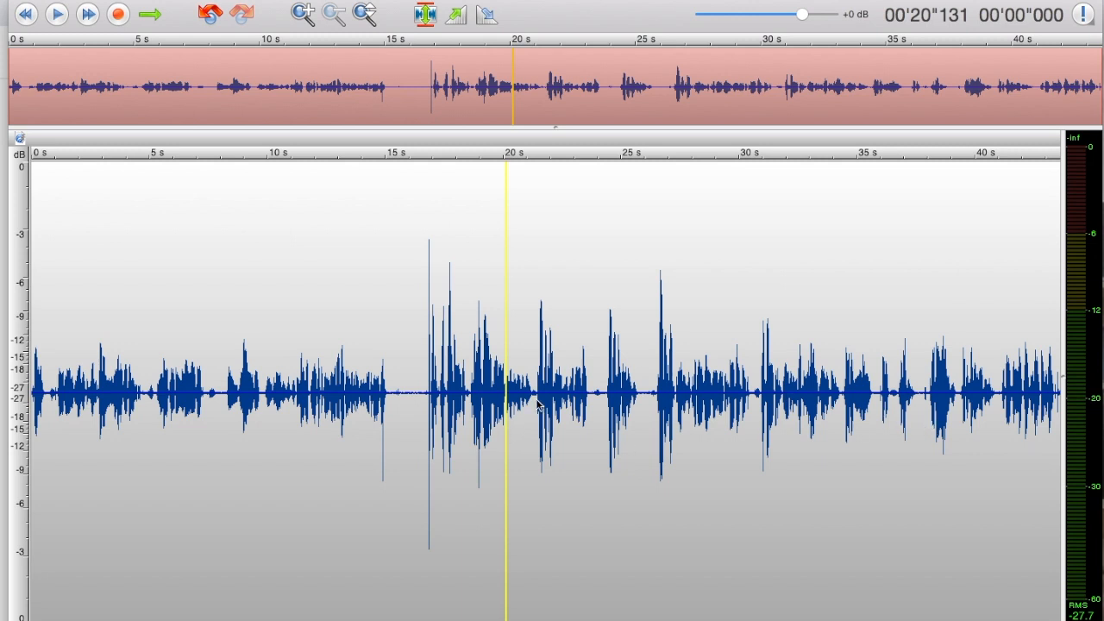
mouse_move(485, 421)
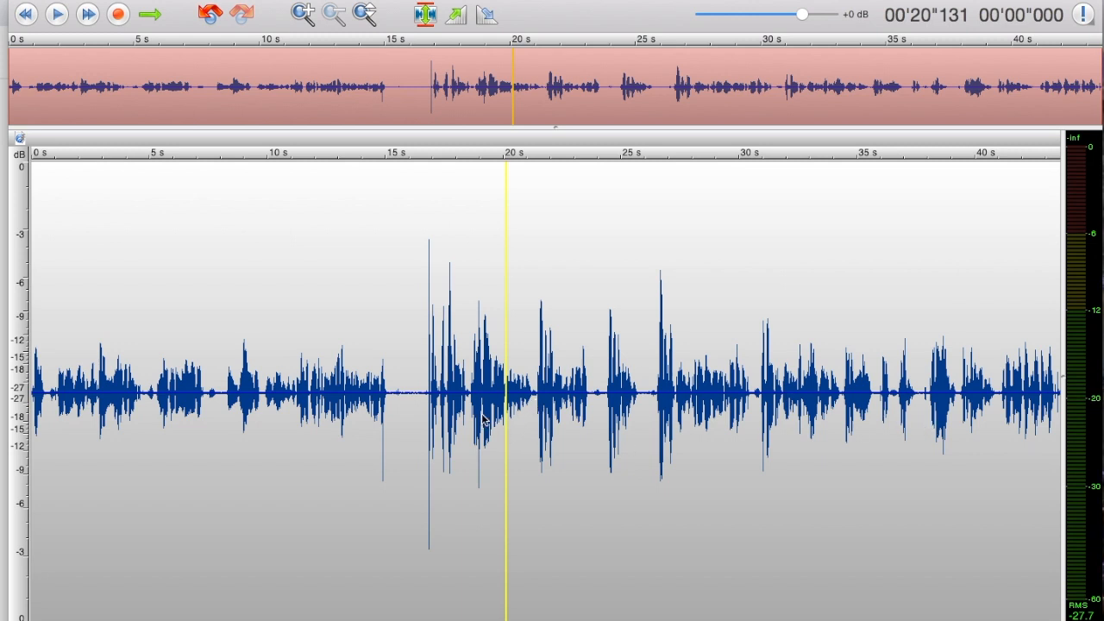
mouse_move(425, 398)
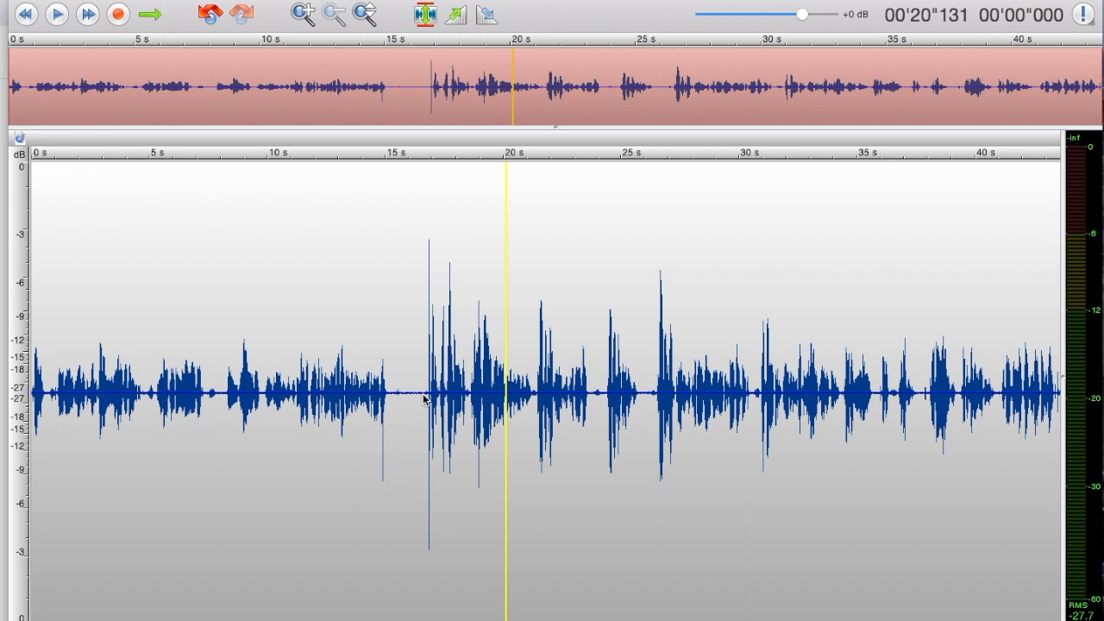
click(426, 397)
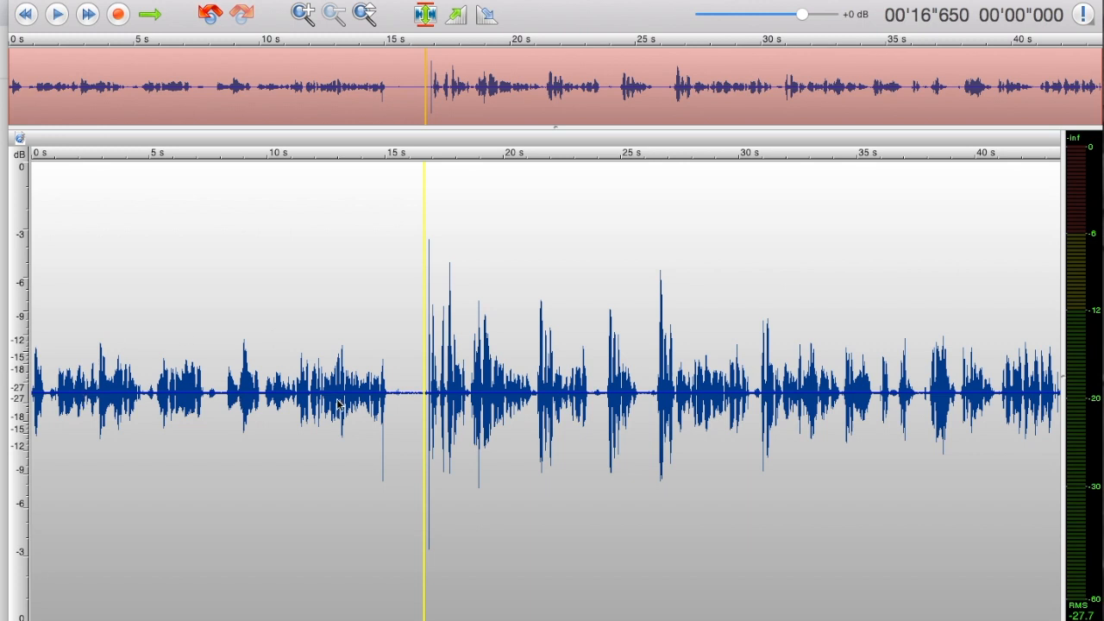
mouse_move(619, 412)
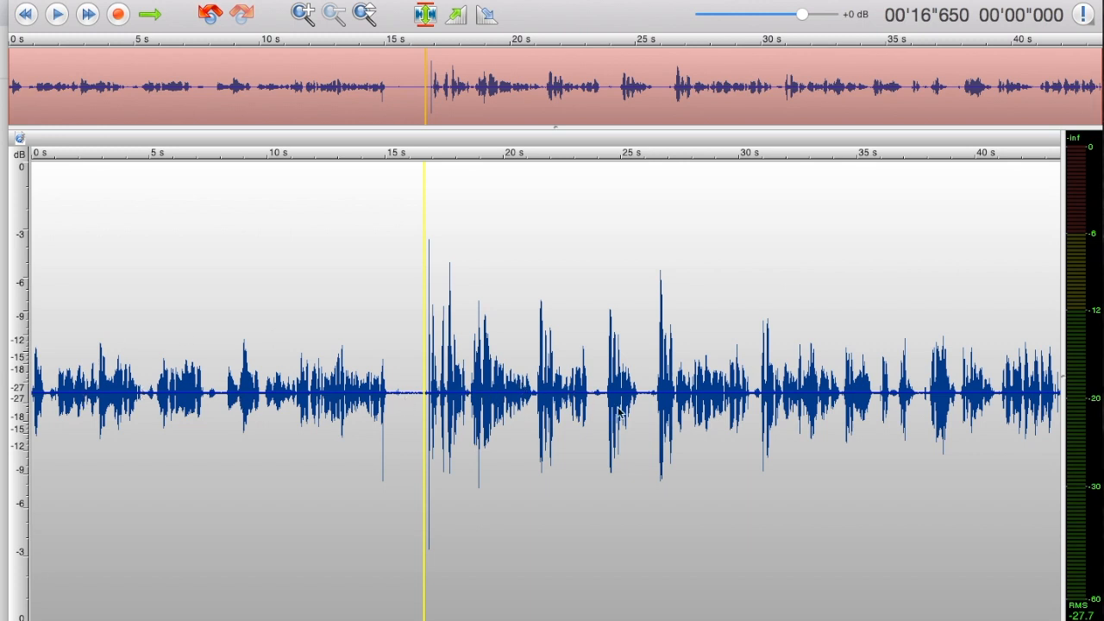
mouse_move(423, 404)
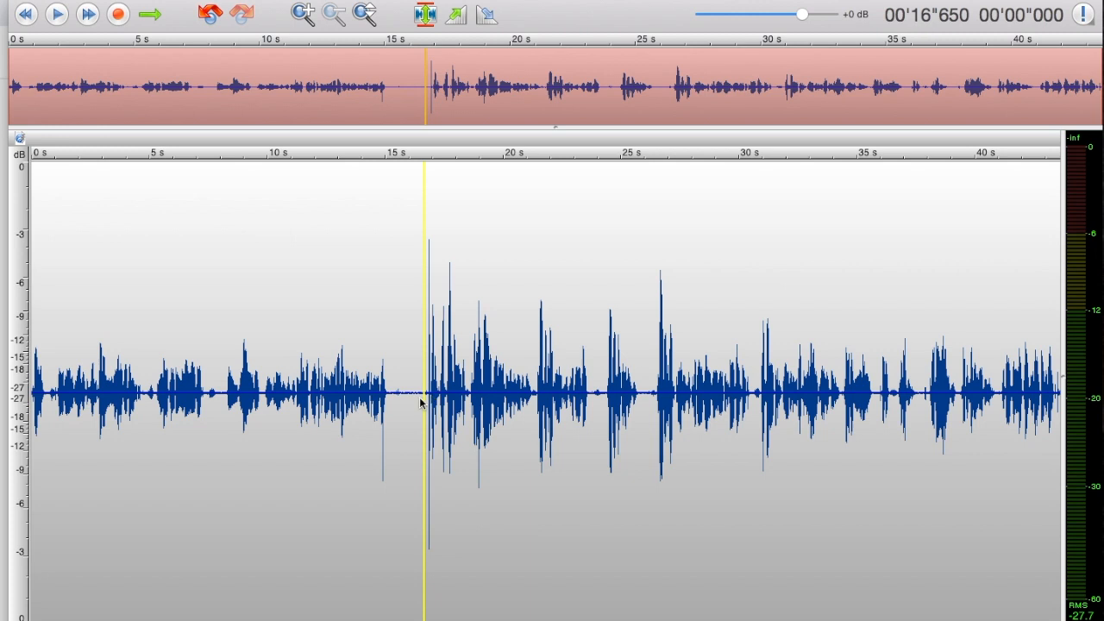
drag(285, 375, 425, 392)
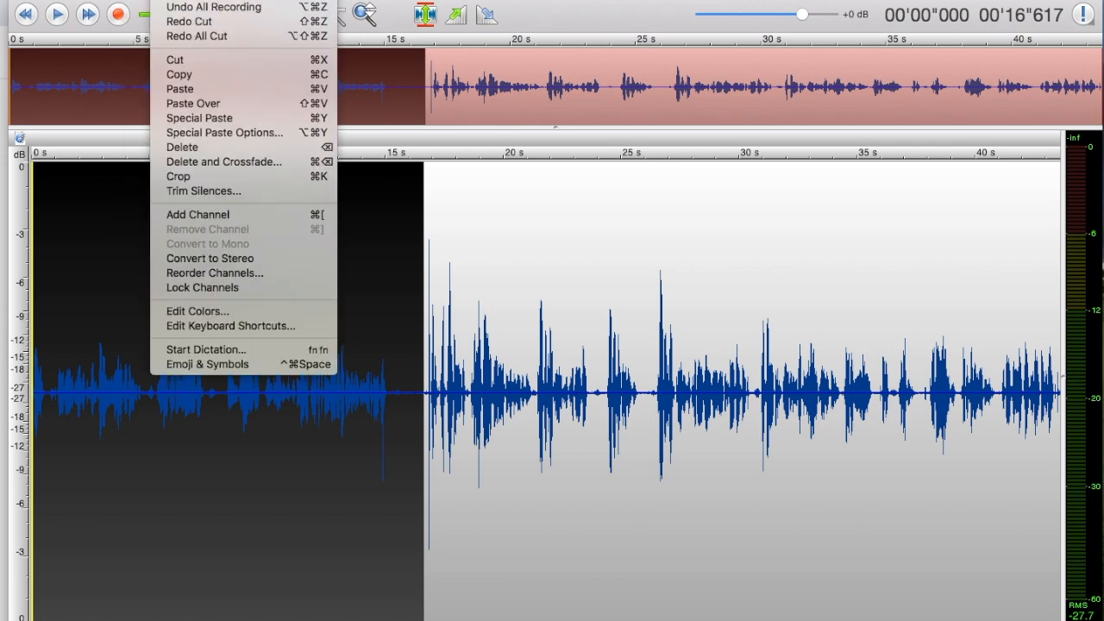
mouse_move(177, 60)
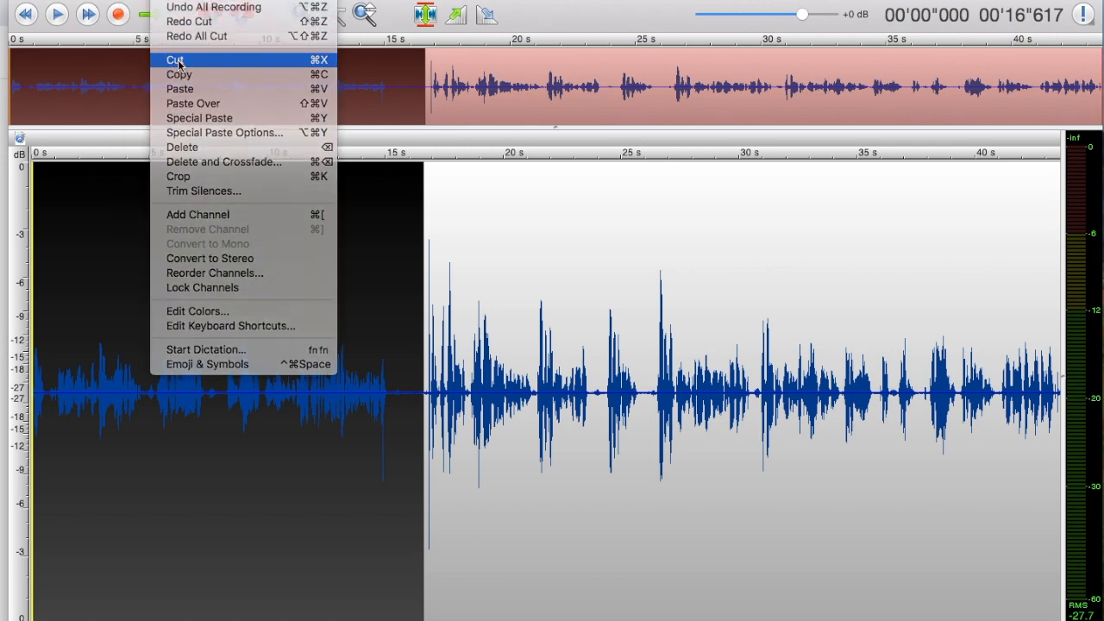
Cut the selected 0–16.6 s opening with Edit > Cut
click(175, 60)
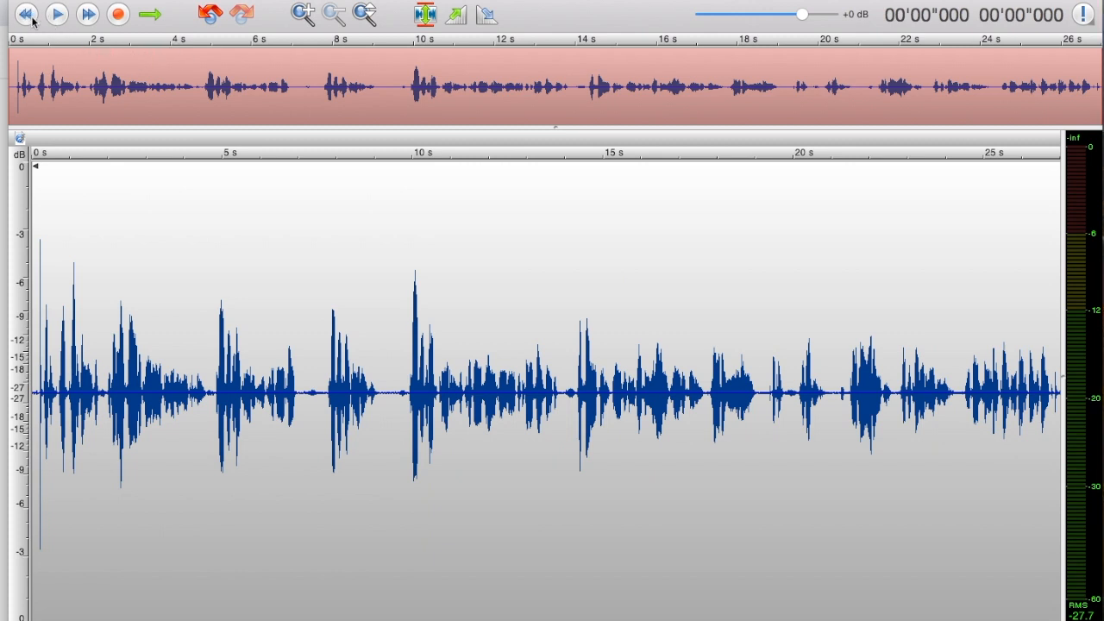
mouse_move(39, 168)
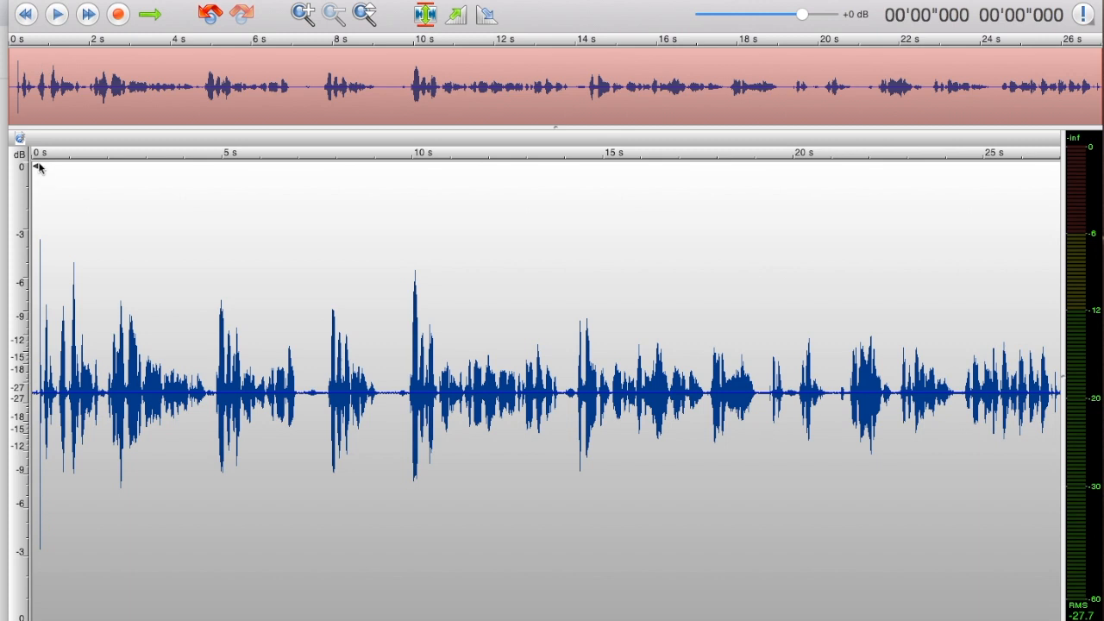
Play the take, remove the stray sliver at the very start, and replay from the beginning
click(56, 14)
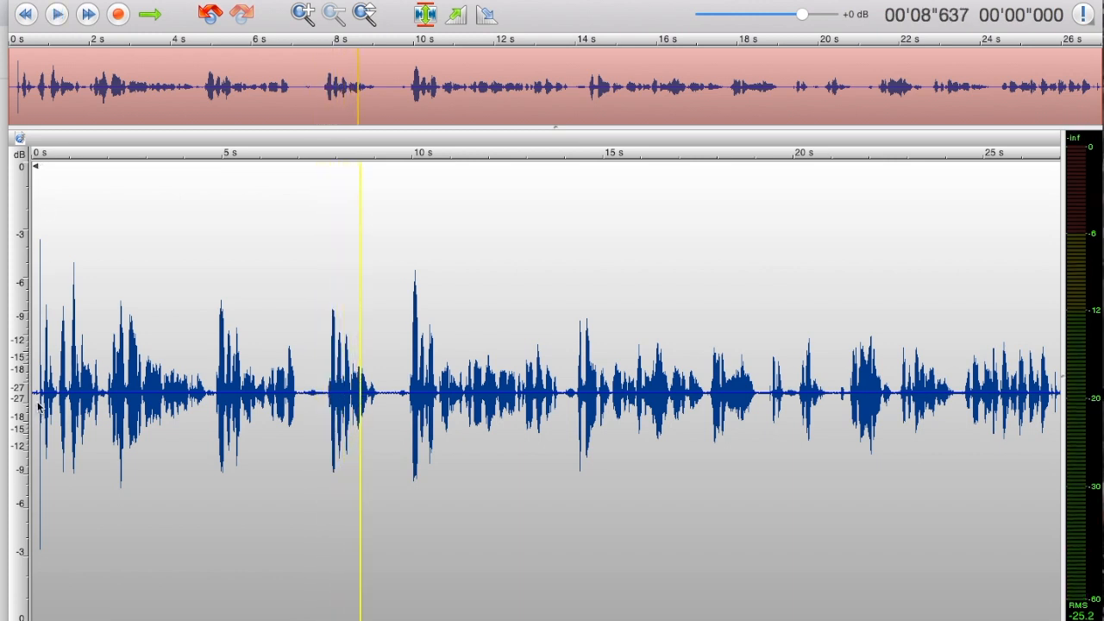
mouse_move(58, 402)
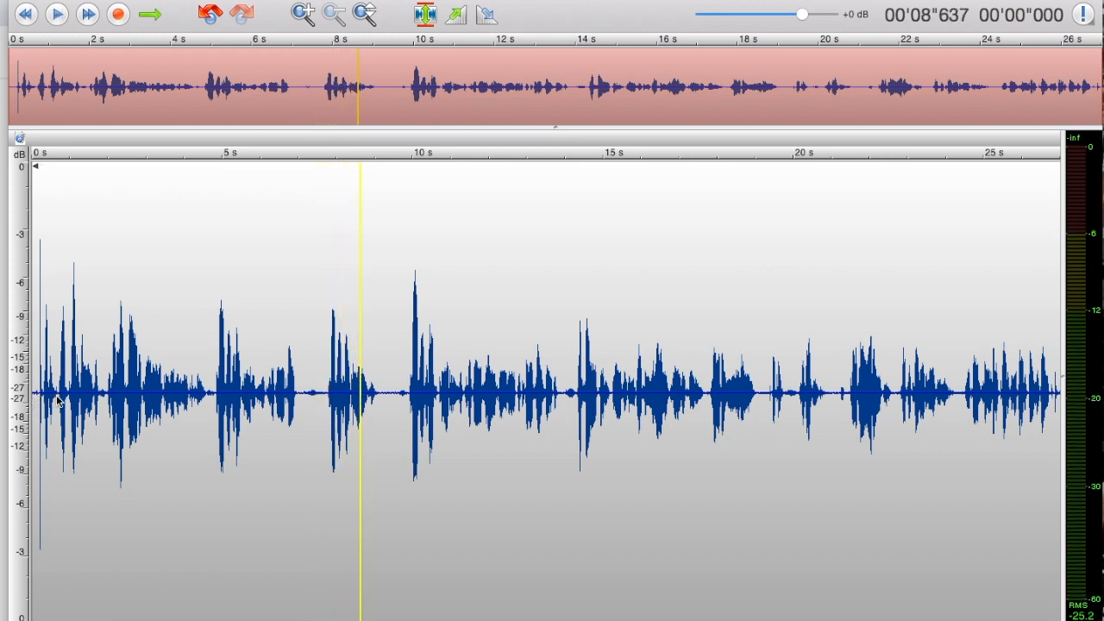
click(39, 395)
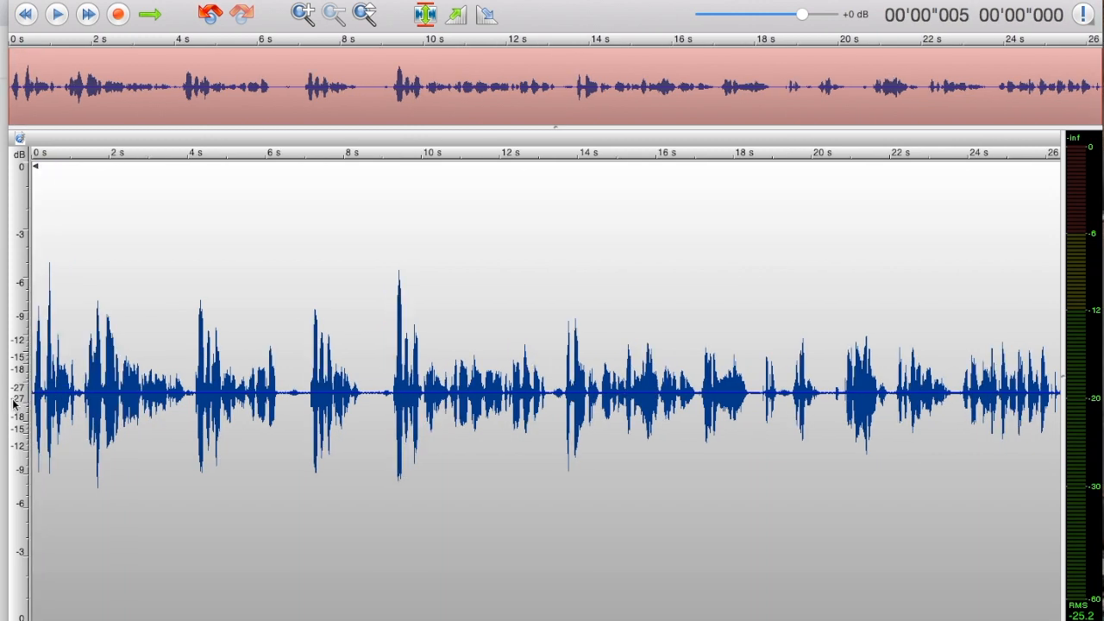
mouse_move(14, 188)
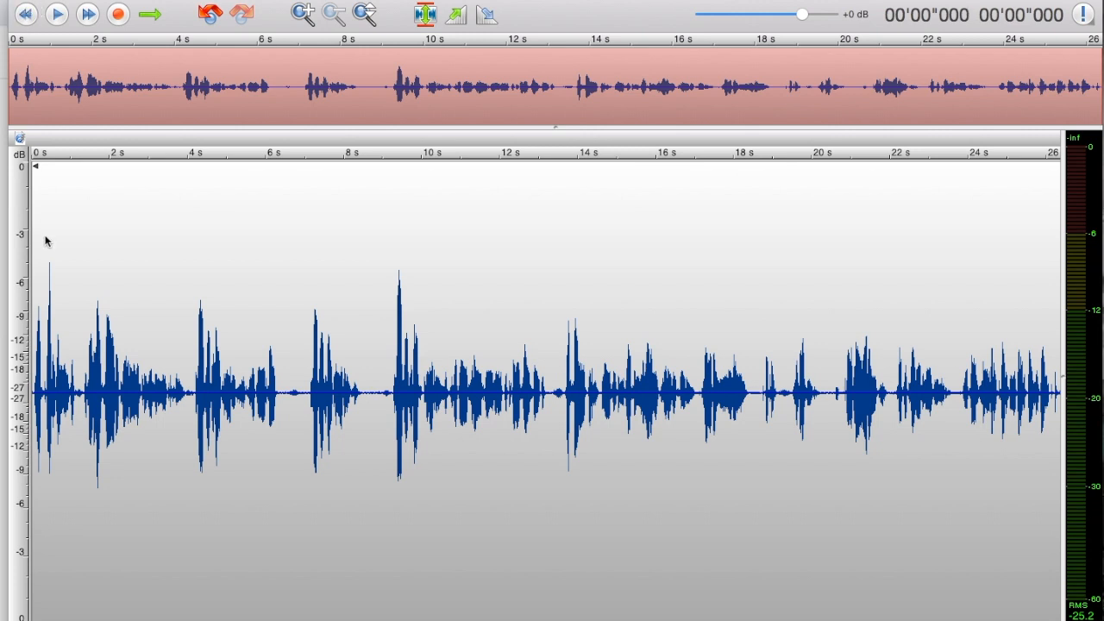
click(56, 15)
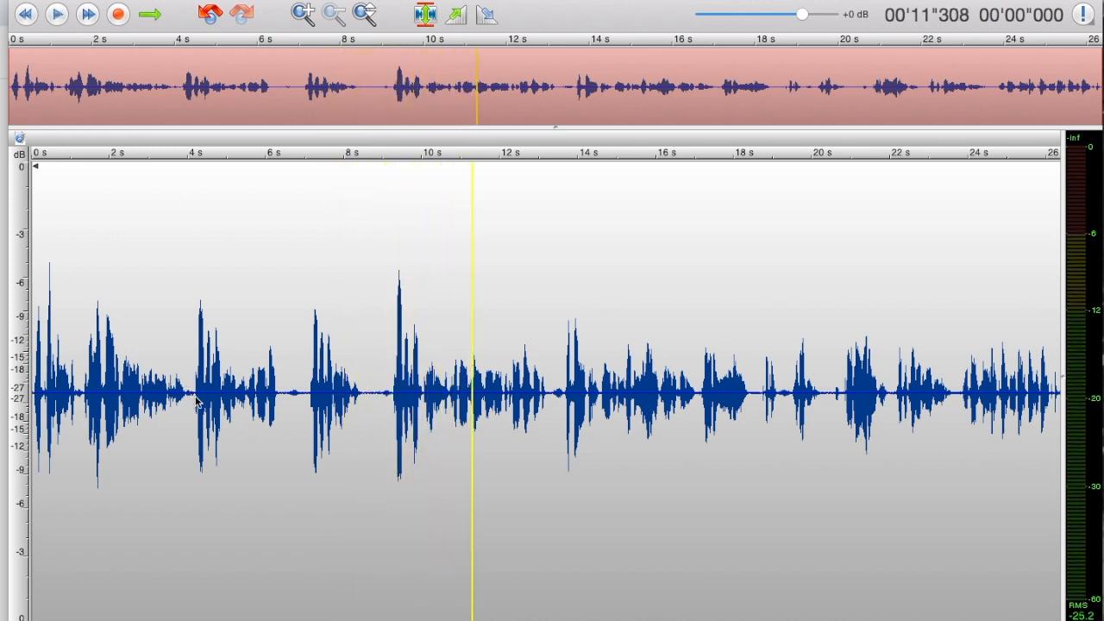
Delete the passage from about 4 s to 9 s, then replay from the start
click(196, 397)
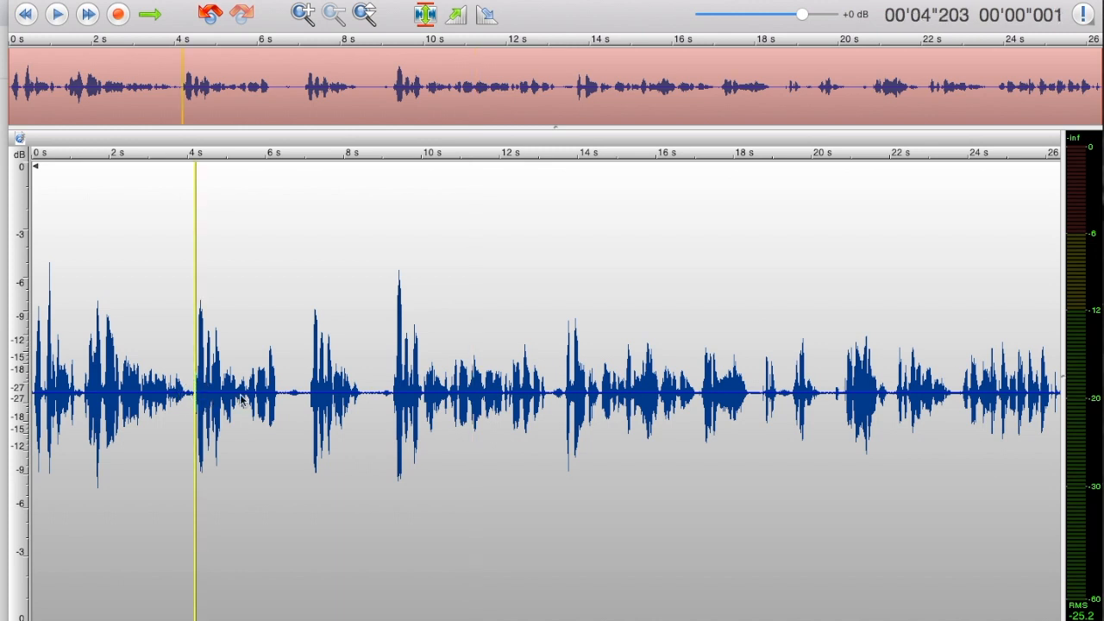
mouse_move(403, 410)
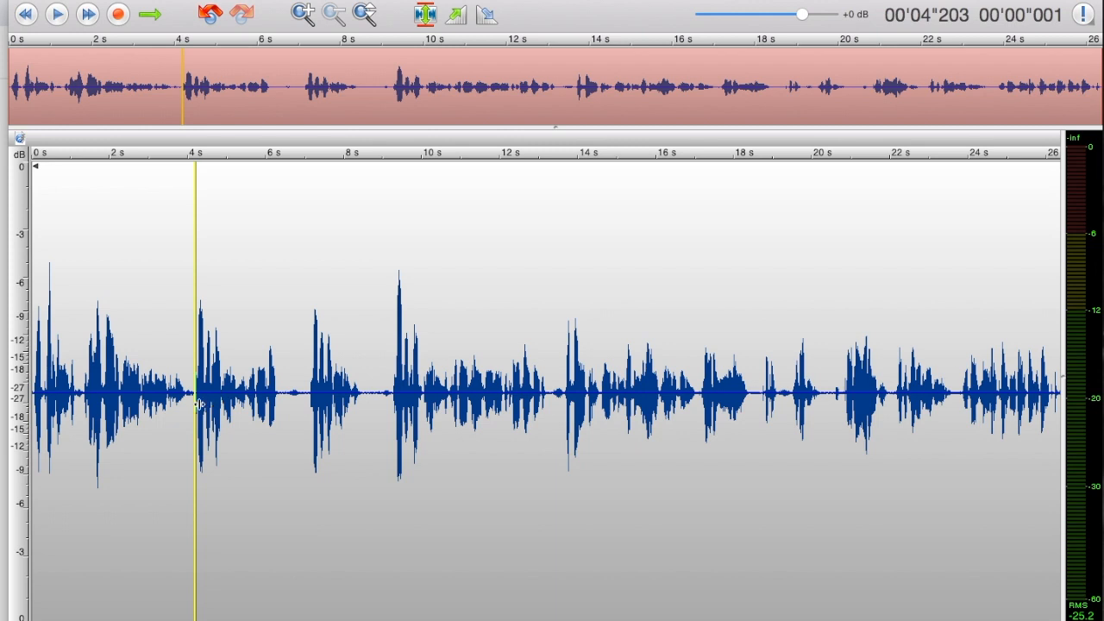
drag(197, 397, 266, 396)
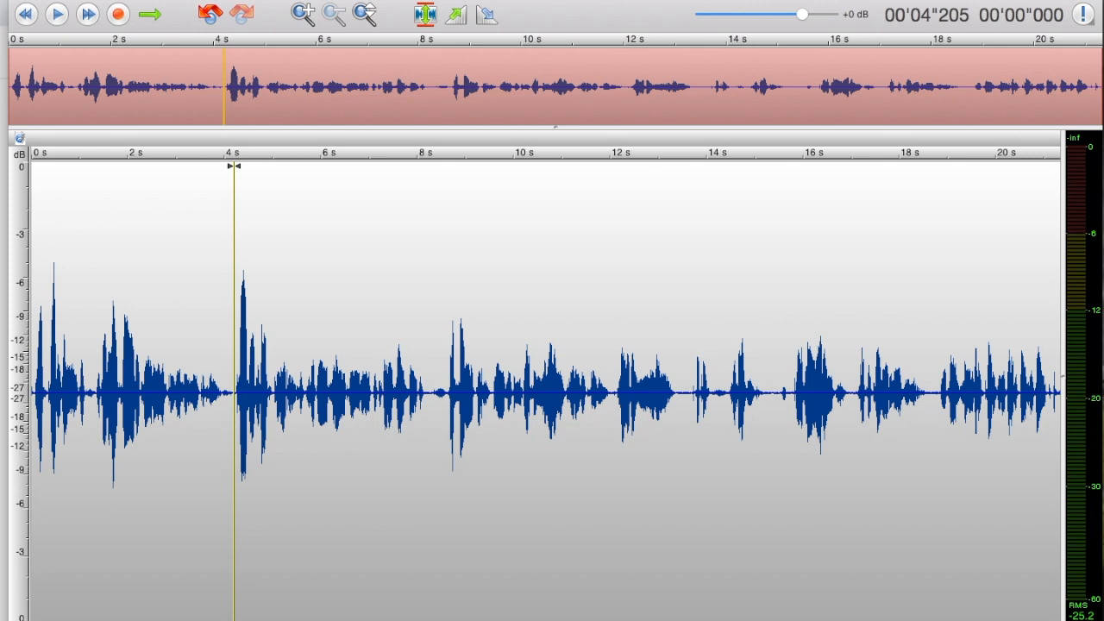
click(25, 14)
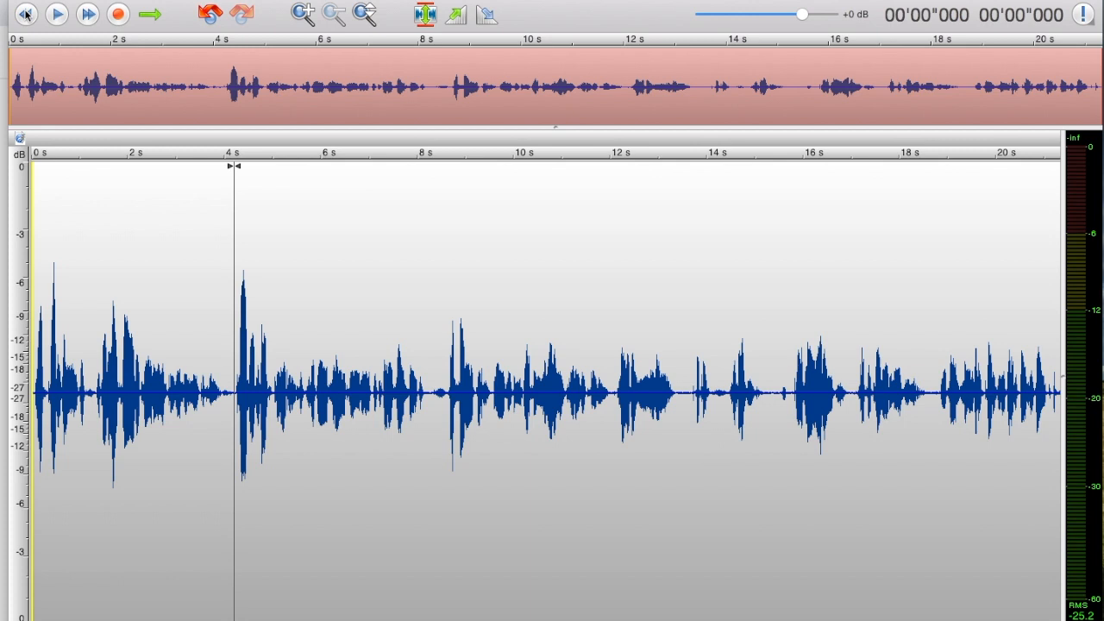
click(56, 15)
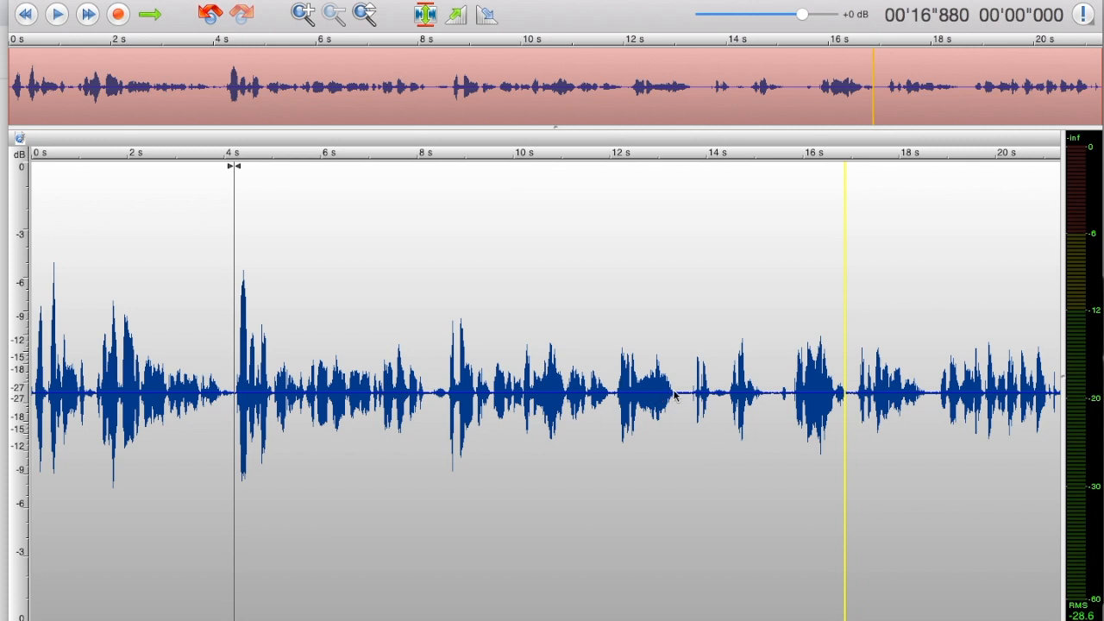
Trim the tail to end at about 13.45 s, then play the voiceover through and stop
click(56, 14)
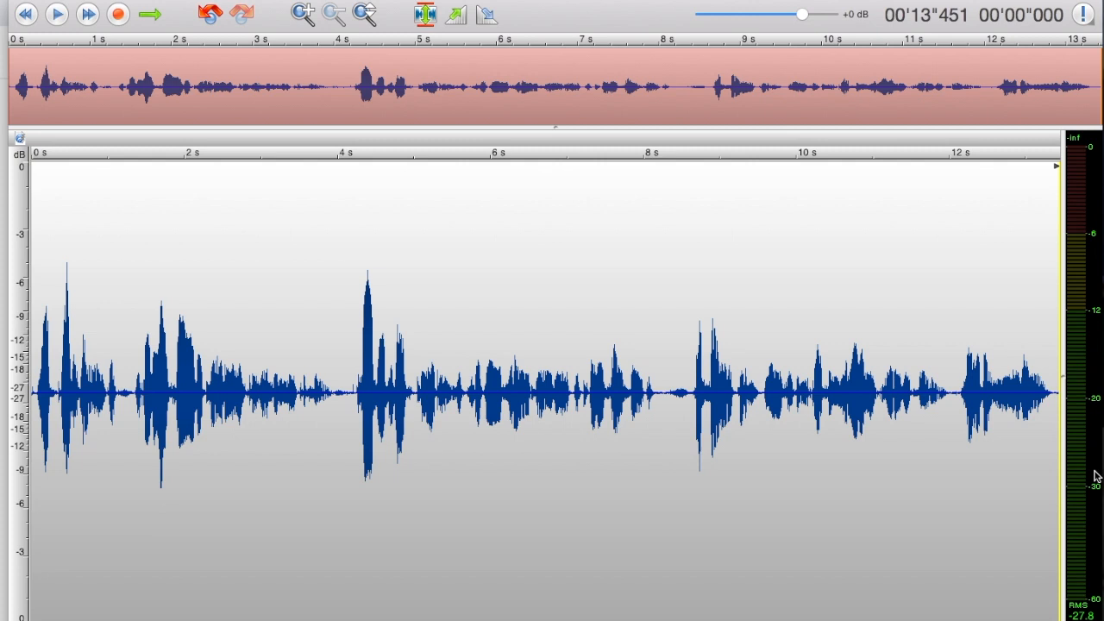
click(56, 14)
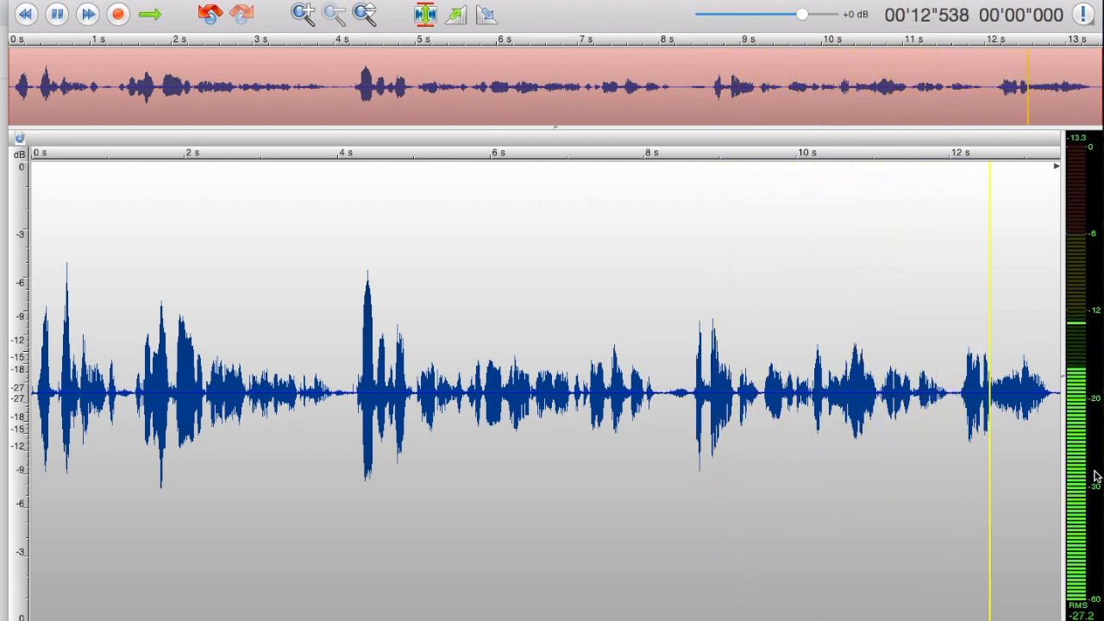
click(56, 15)
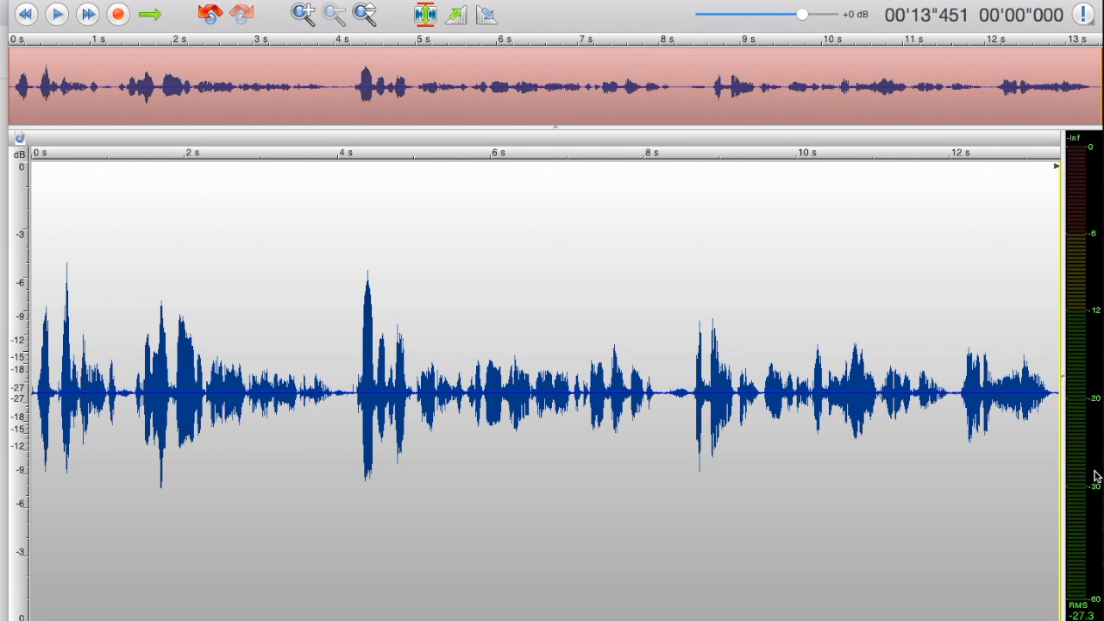
mouse_move(907, 150)
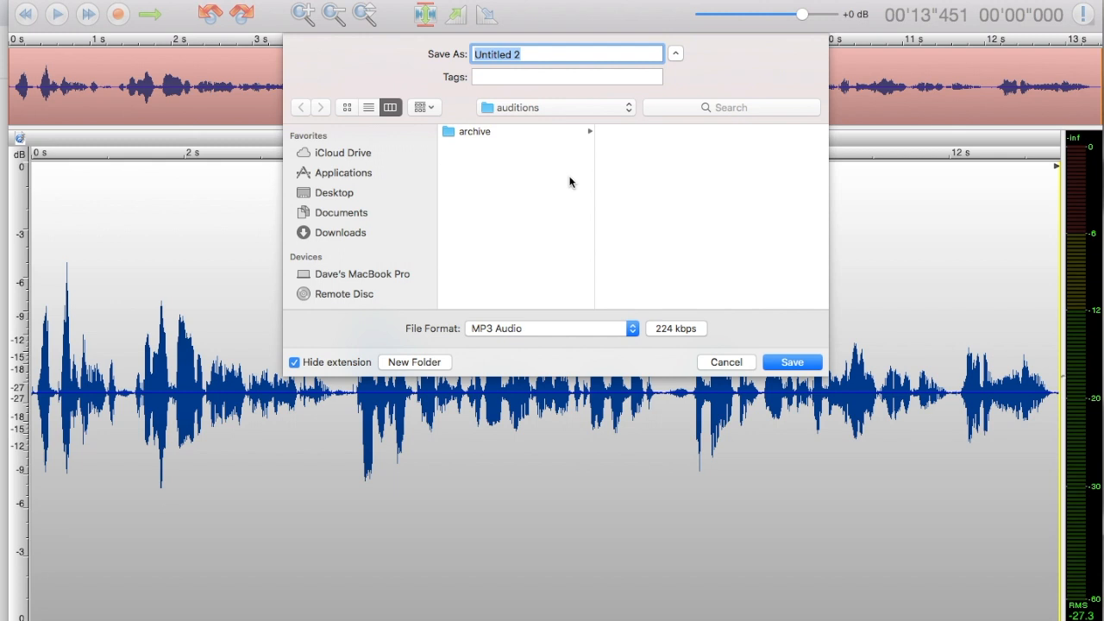
Name the file 'twistedwavetestrecord' and choose Desktop as the save location
text(twi)
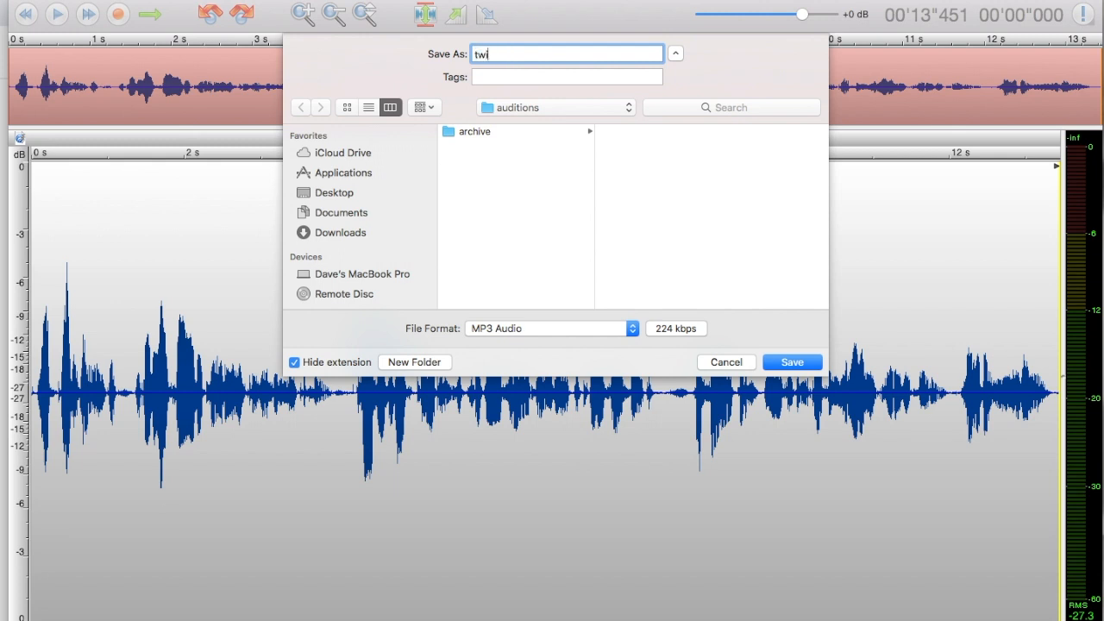
text(stedwavet)
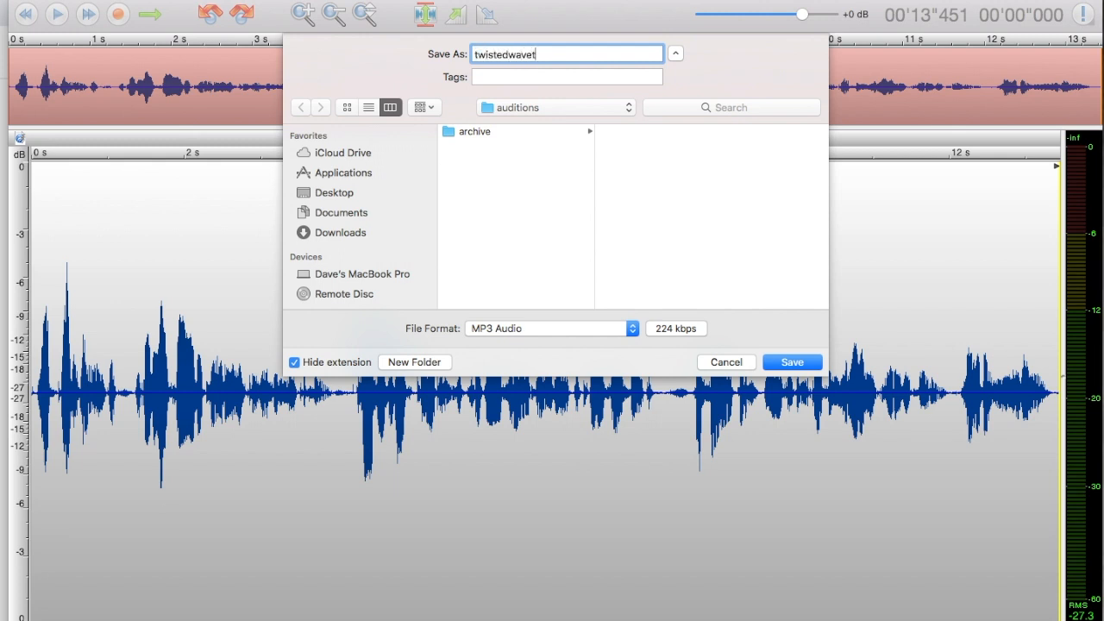
text(testrecor)
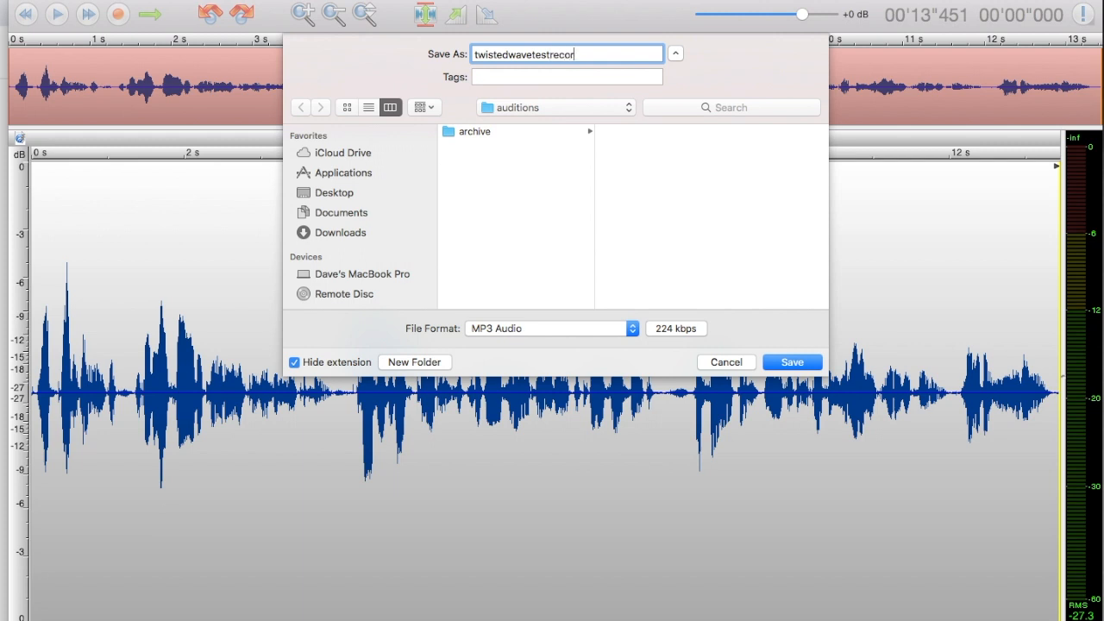
text(d)
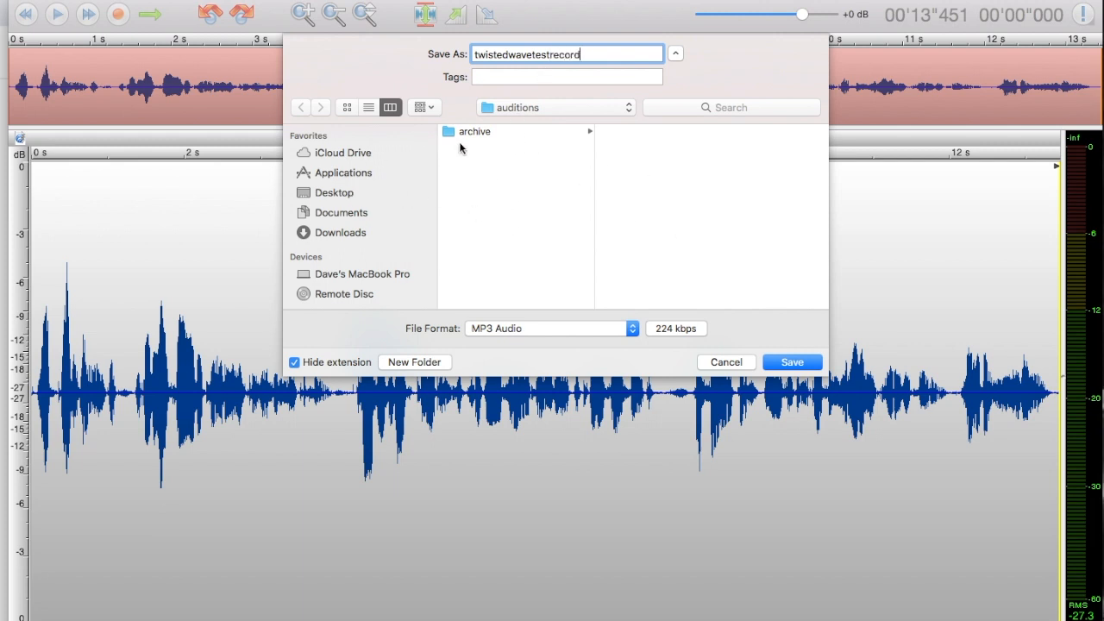
click(334, 192)
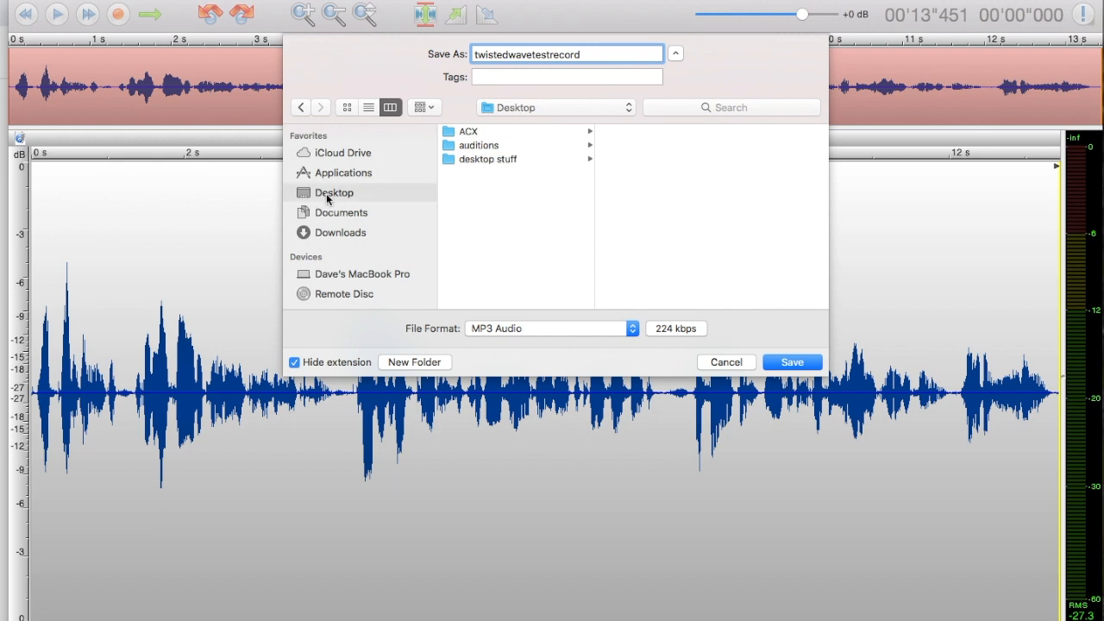
mouse_move(403, 344)
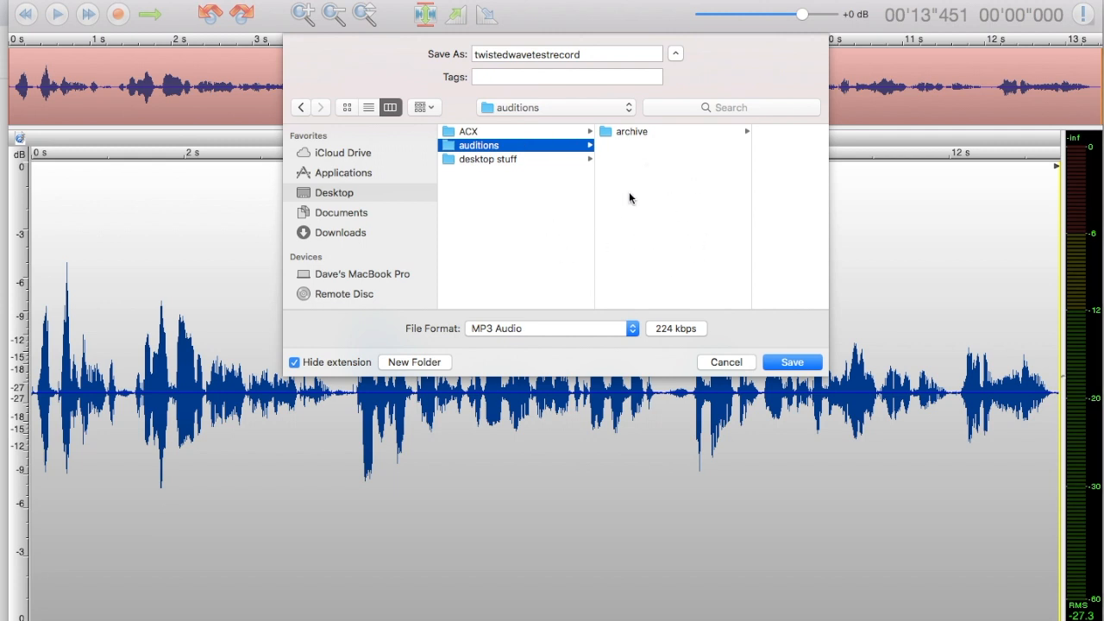
mouse_move(410, 334)
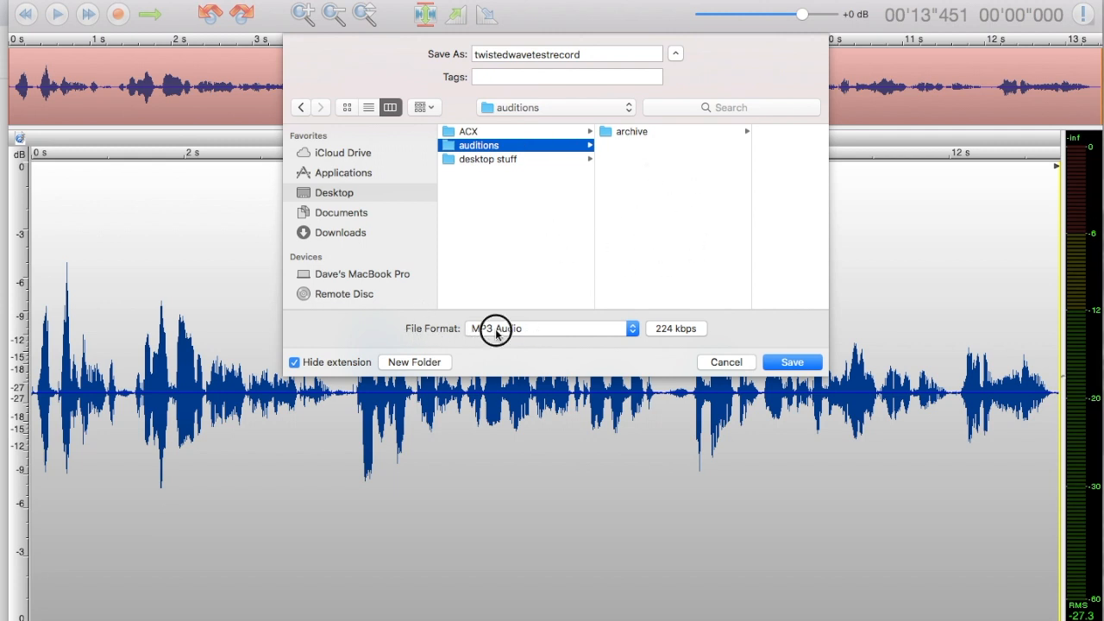
click(550, 328)
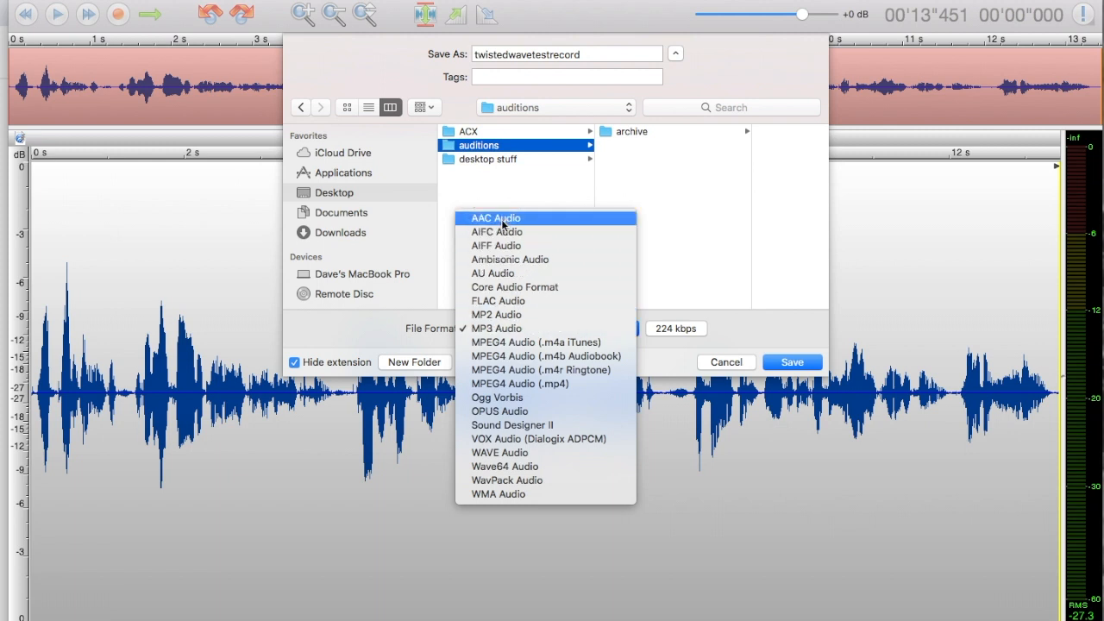
mouse_move(492, 274)
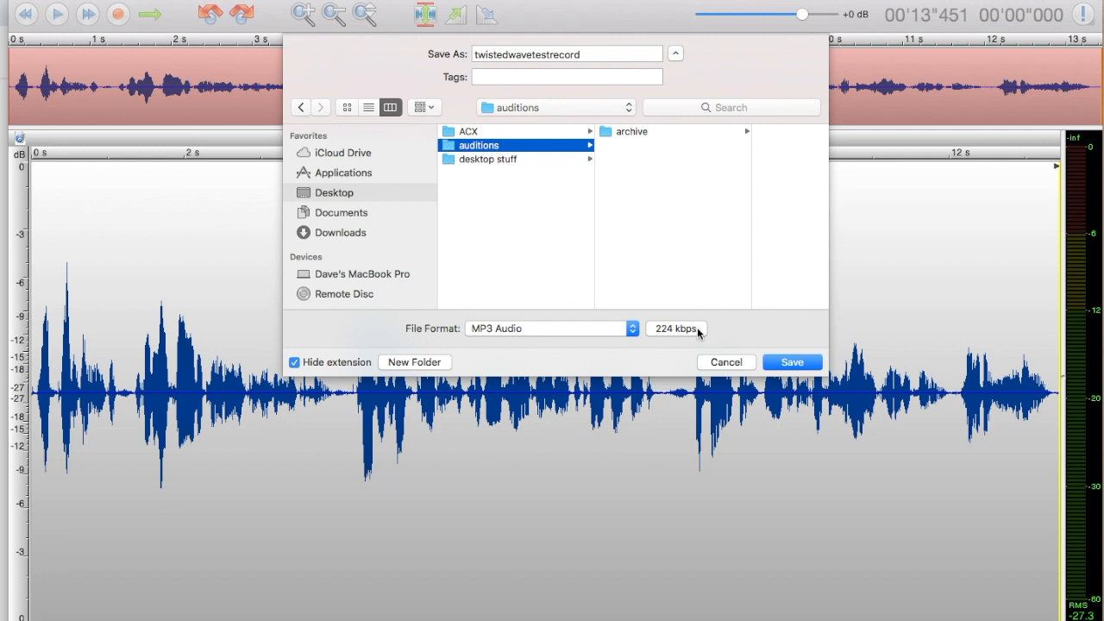
Confirm MP3 encoding at quality 0 Best and 224 kbps bitrate
click(677, 329)
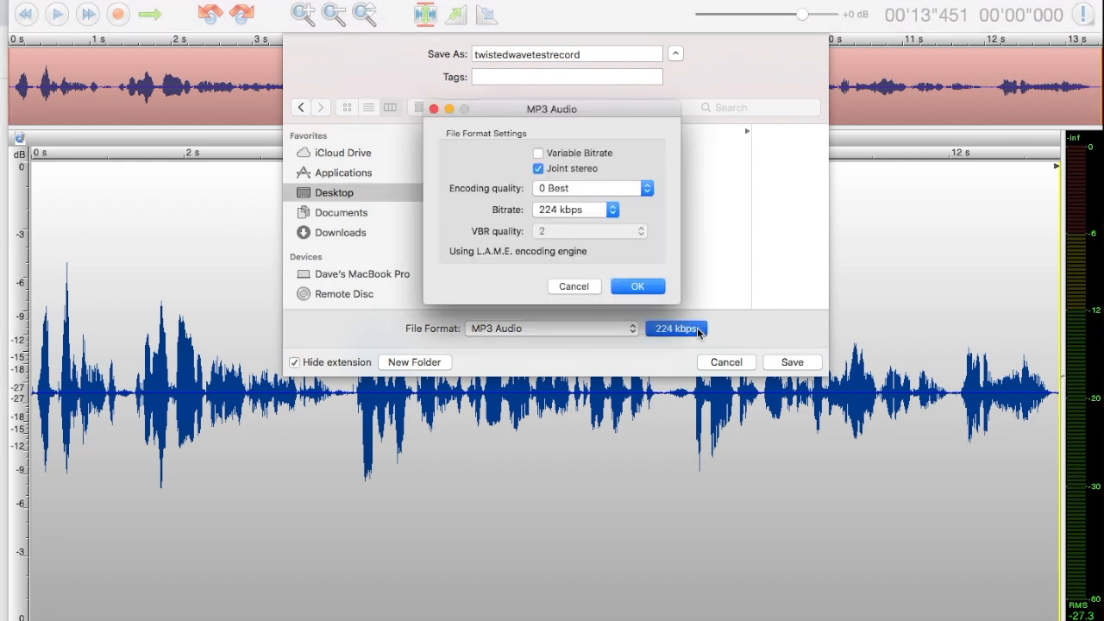
mouse_move(492, 154)
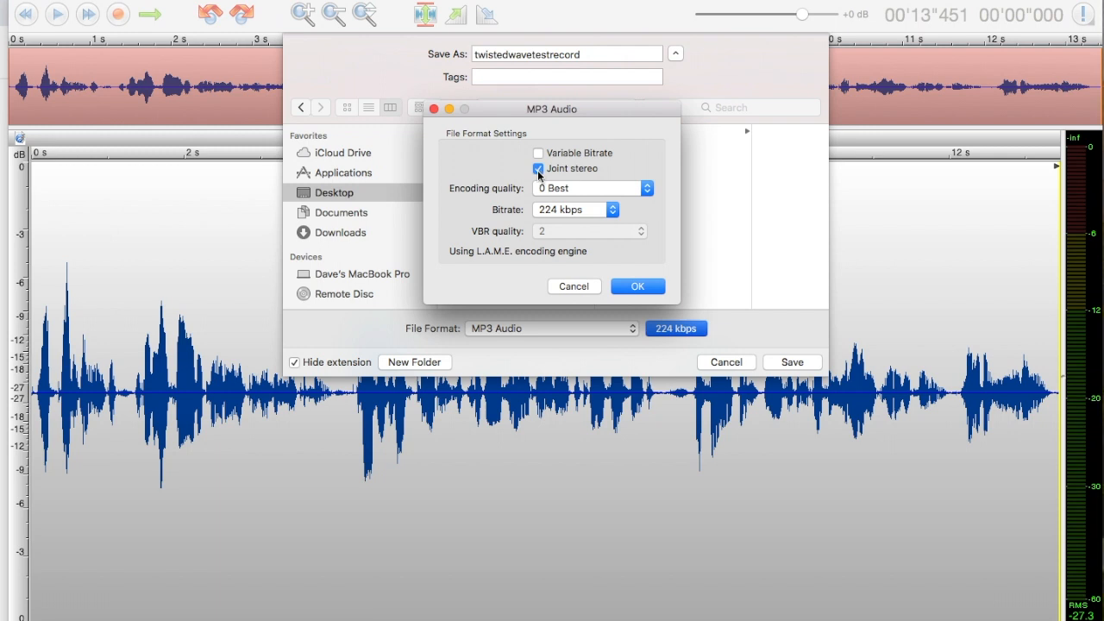
click(591, 188)
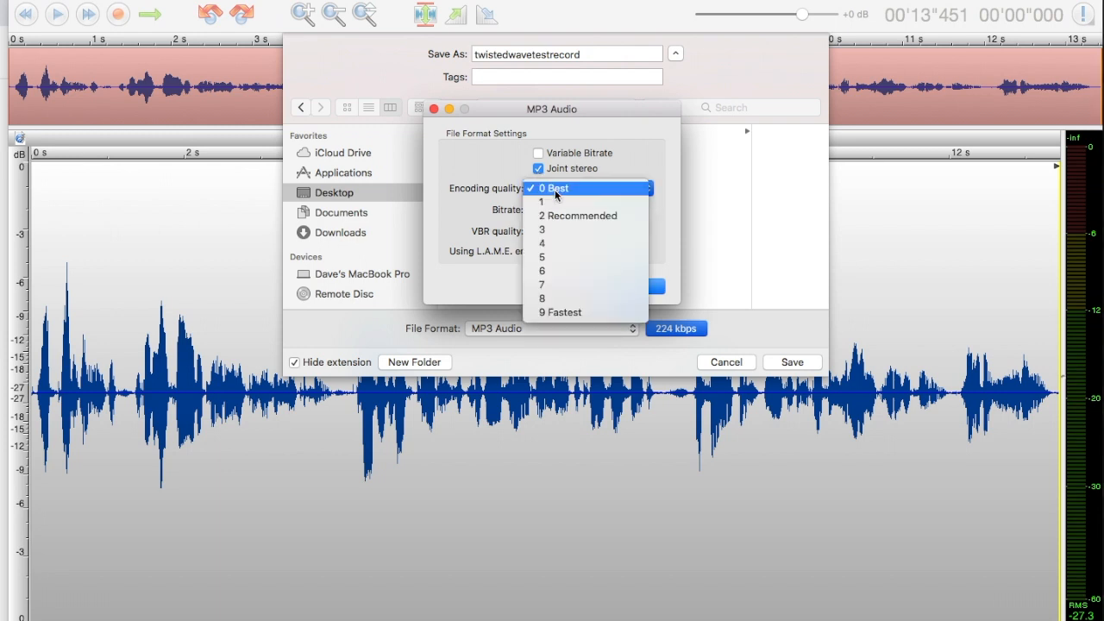
mouse_move(567, 312)
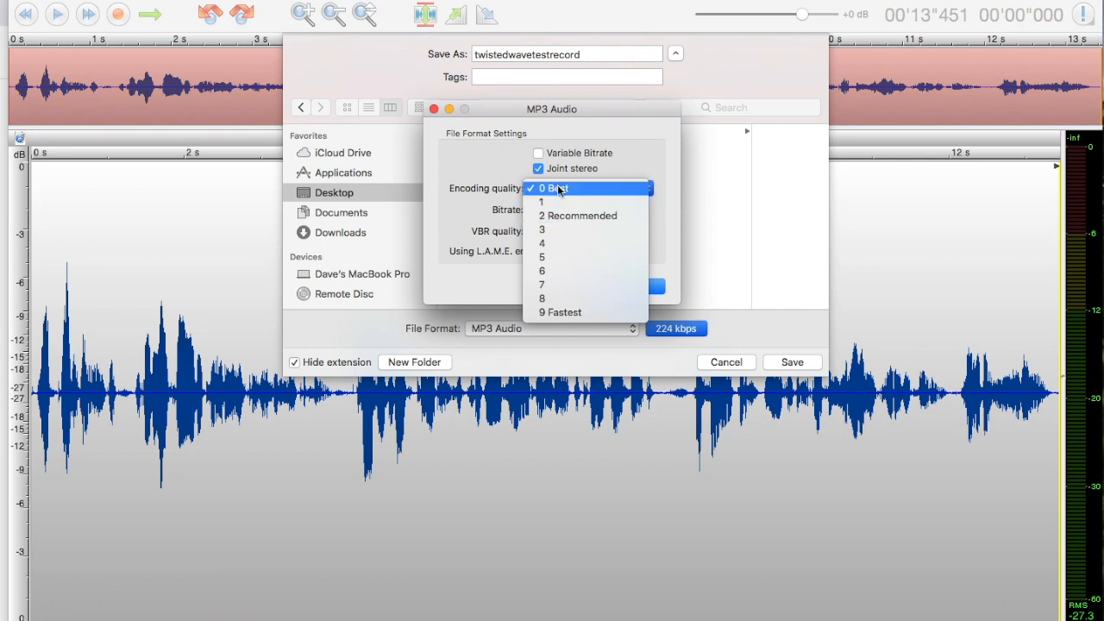
click(553, 188)
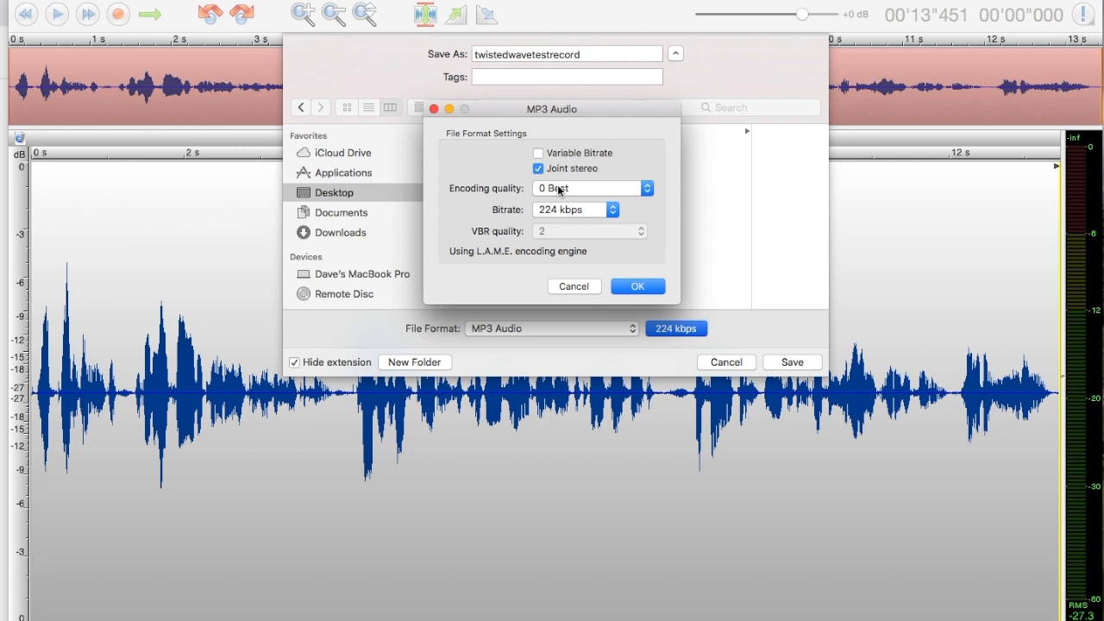
click(574, 208)
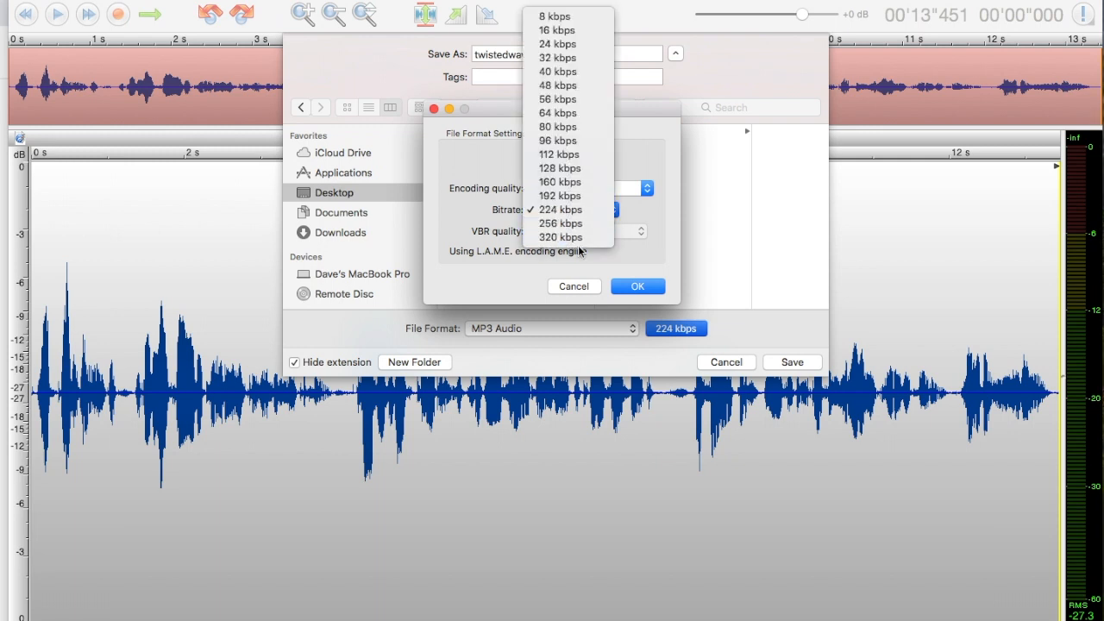
mouse_move(561, 210)
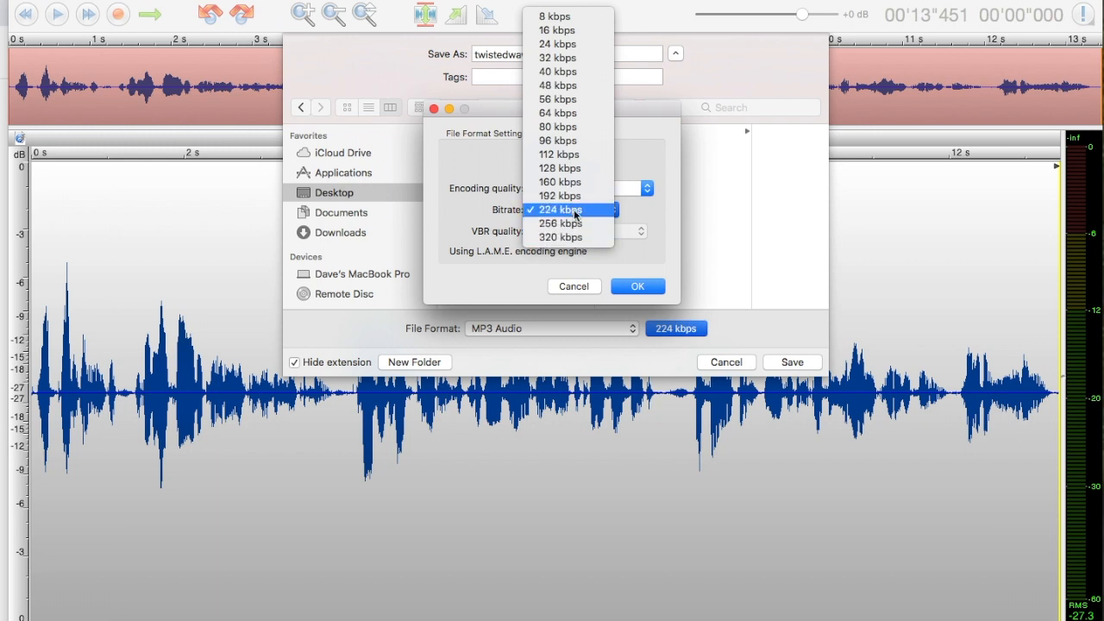
click(561, 209)
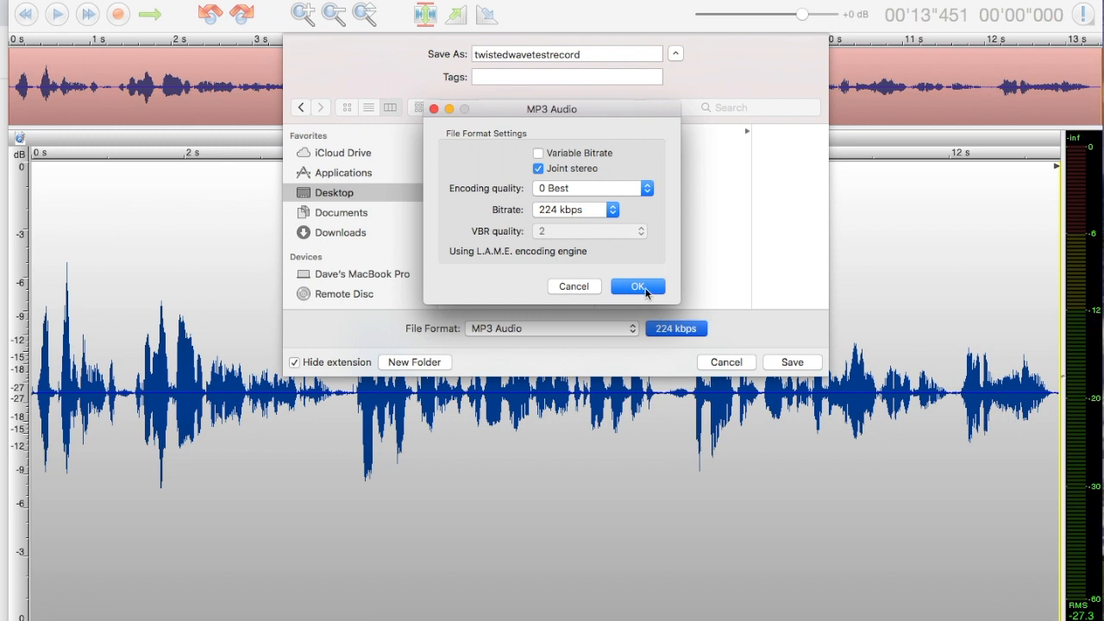
click(637, 286)
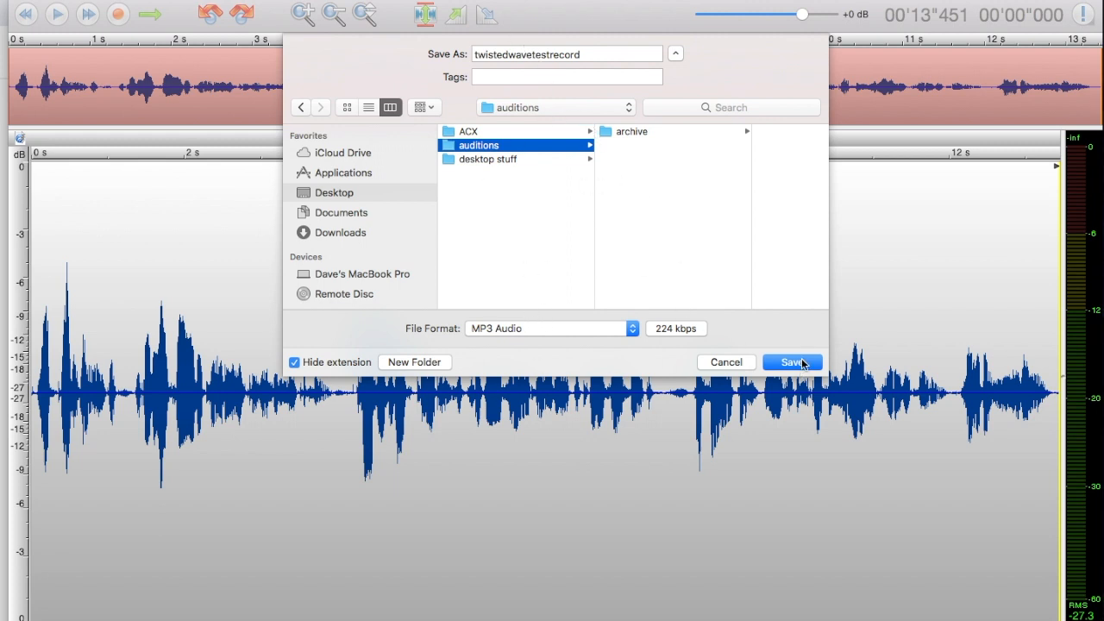
click(791, 361)
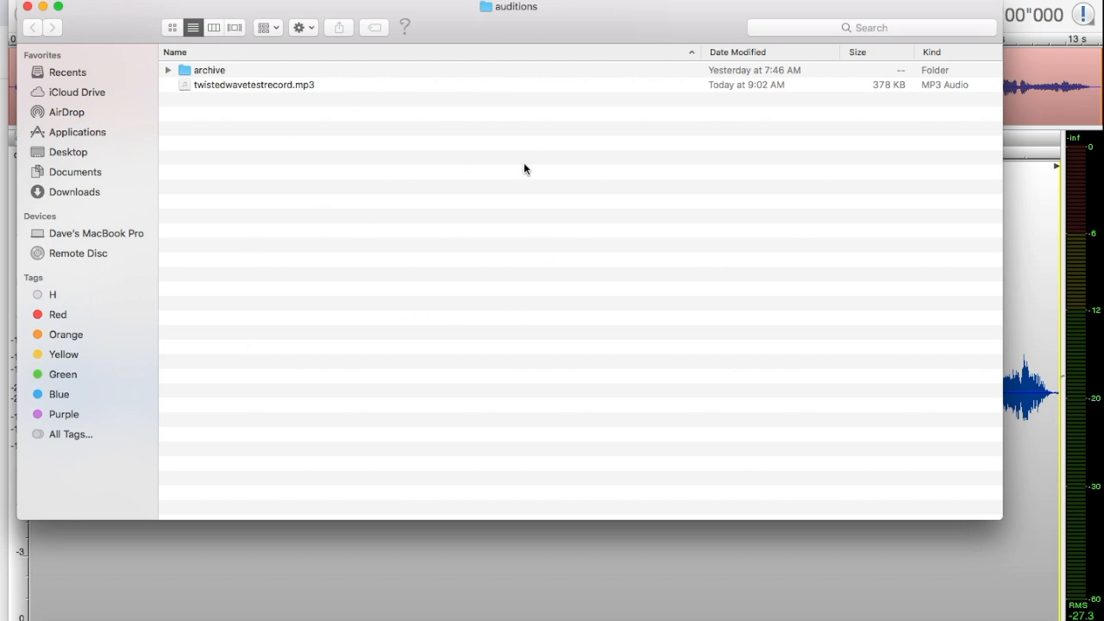
Select twistedwavetestrecord.mp3 in auditions and open it in Quick Look
click(254, 84)
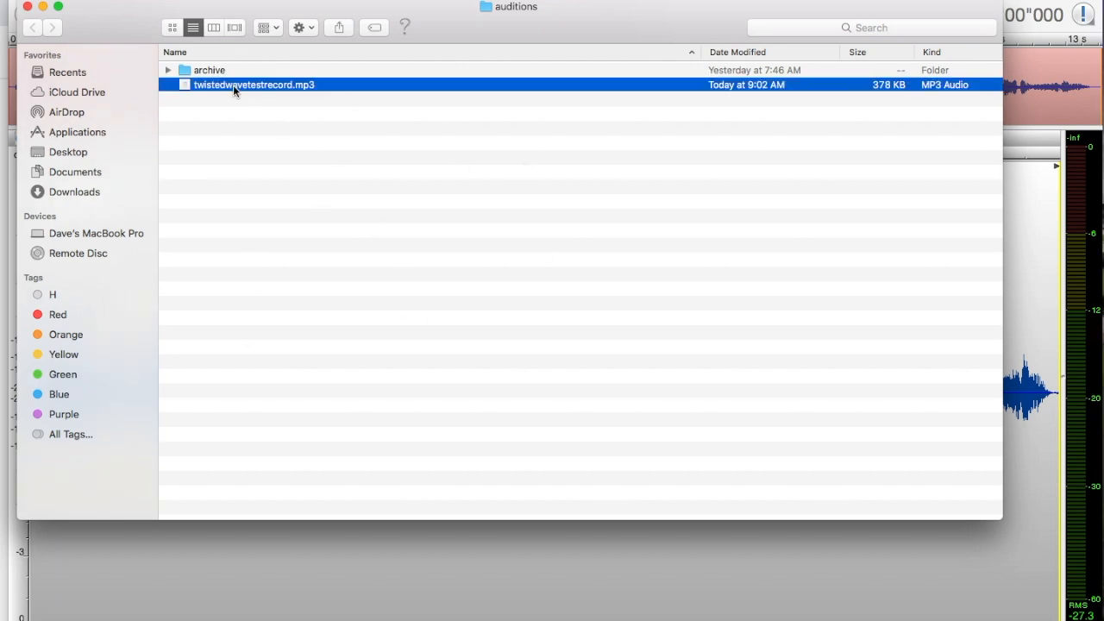
key(space)
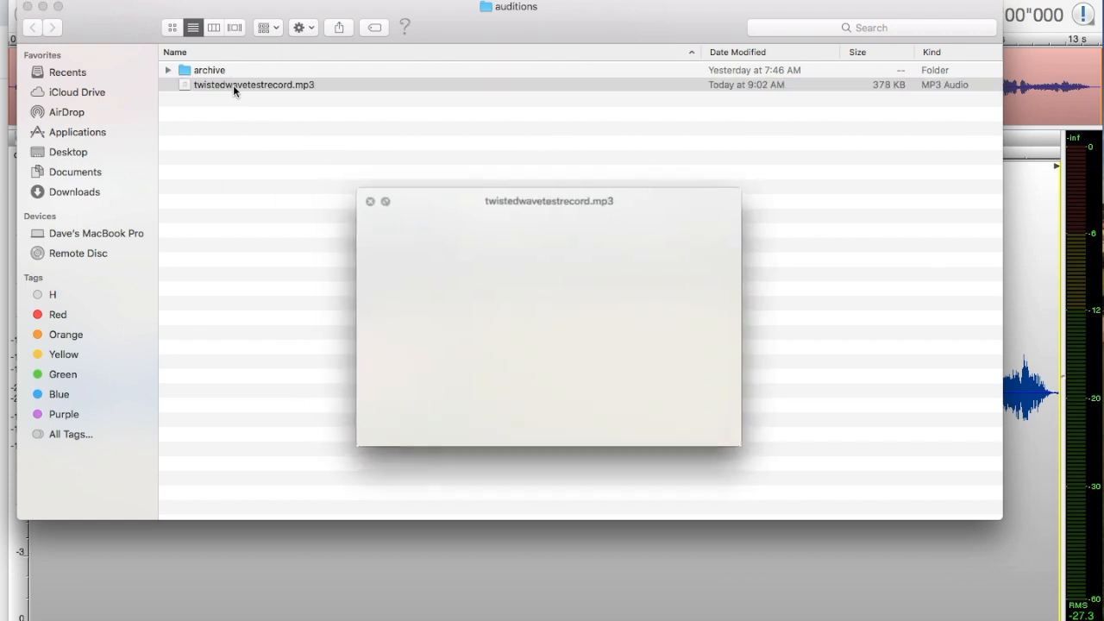